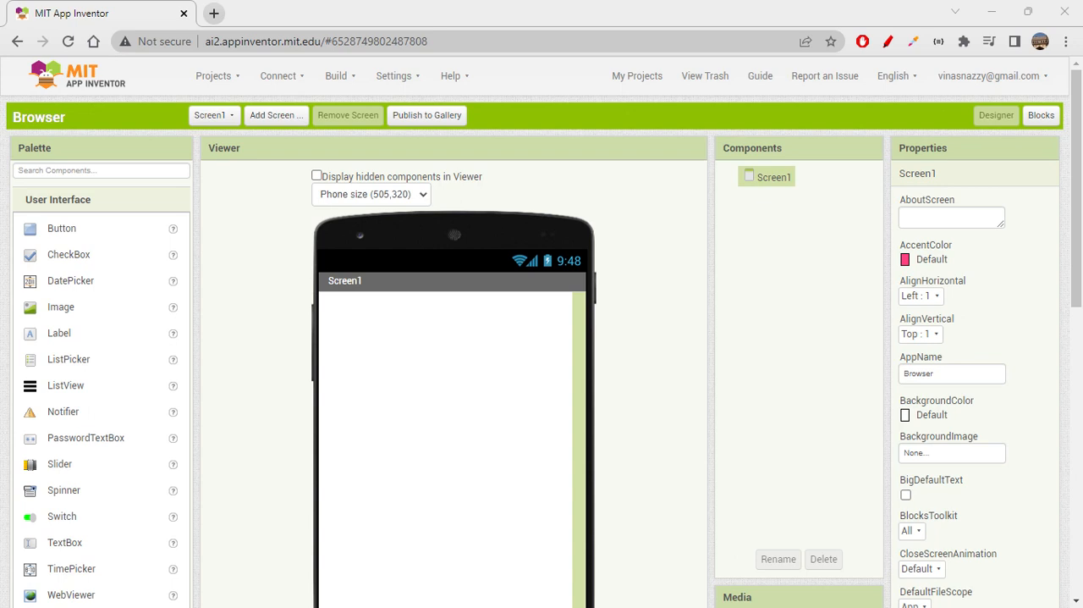
mouse_move(613, 385)
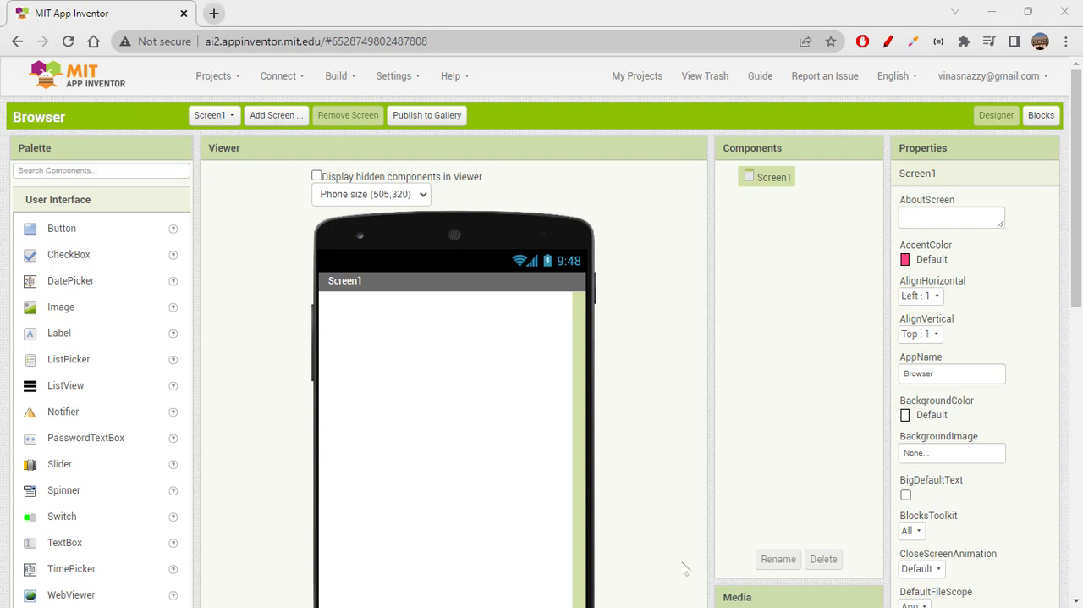
mouse_move(782, 413)
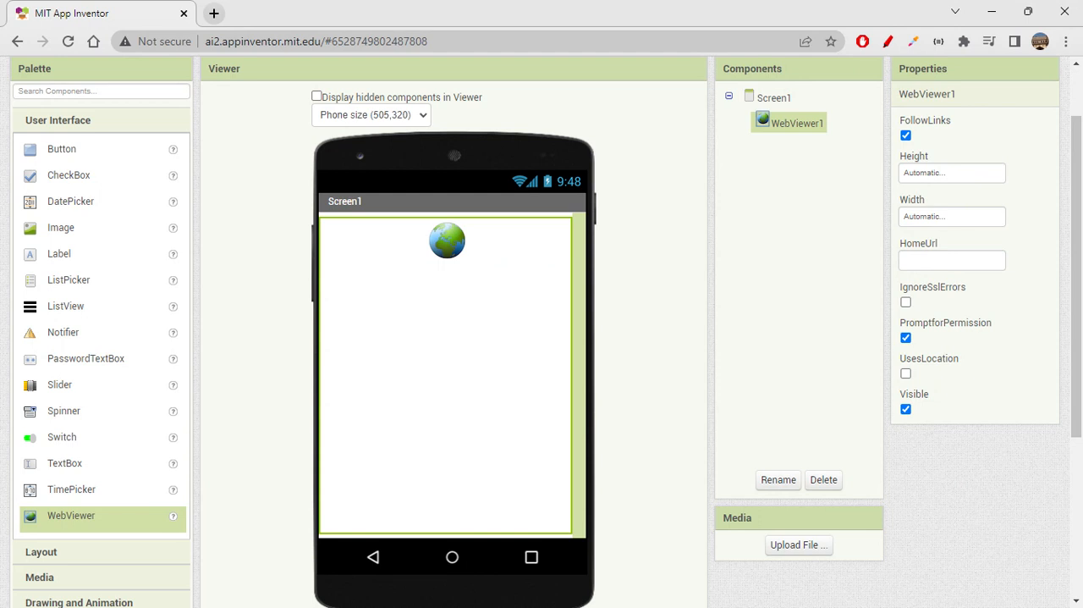
mouse_move(490, 395)
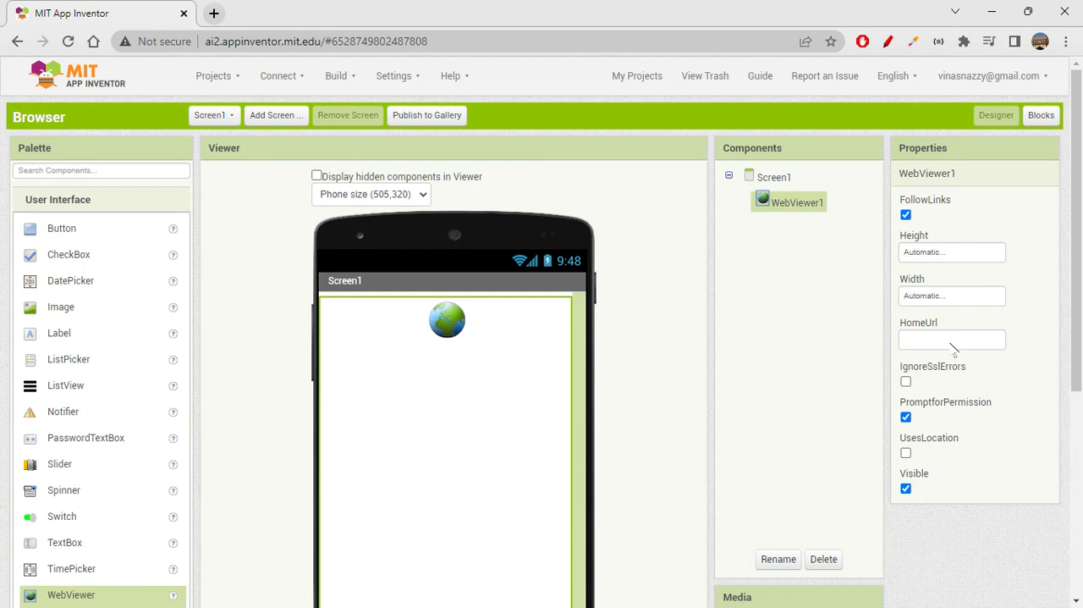
mouse_move(948, 552)
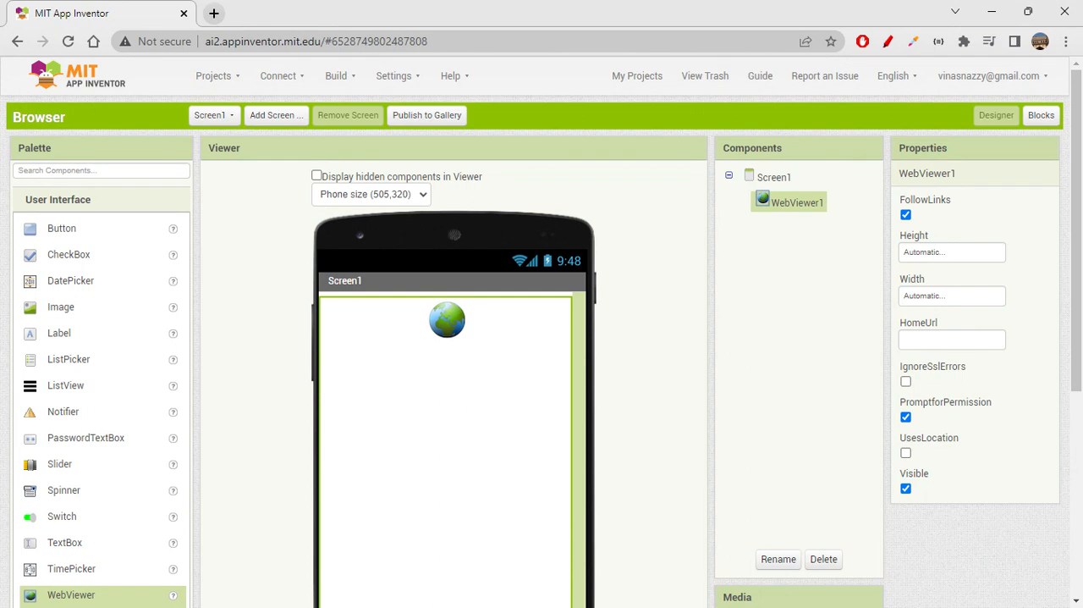
left_click(951, 338)
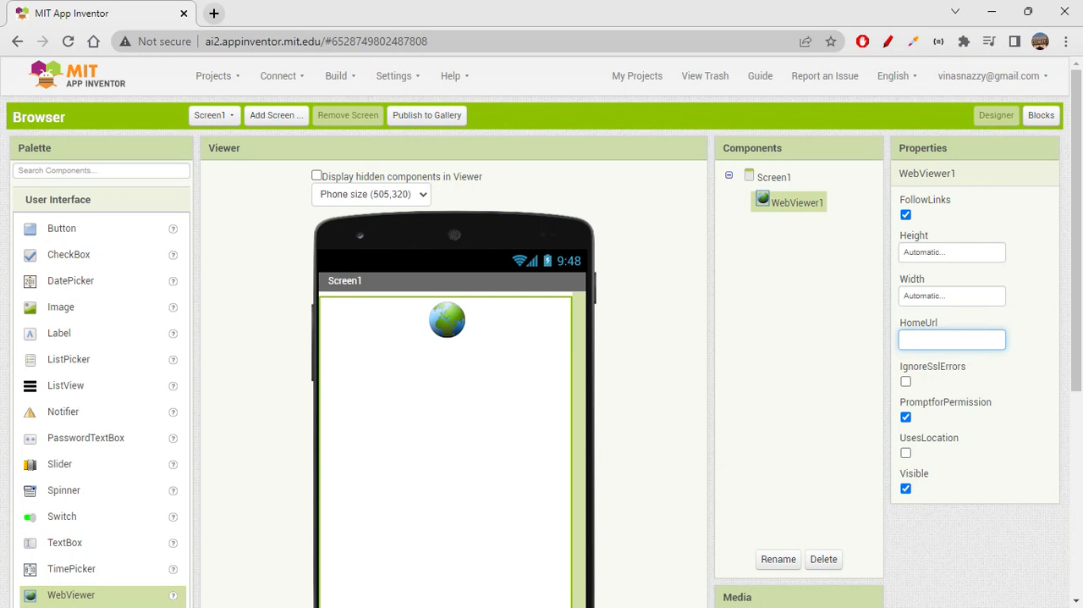
left_click(951, 338)
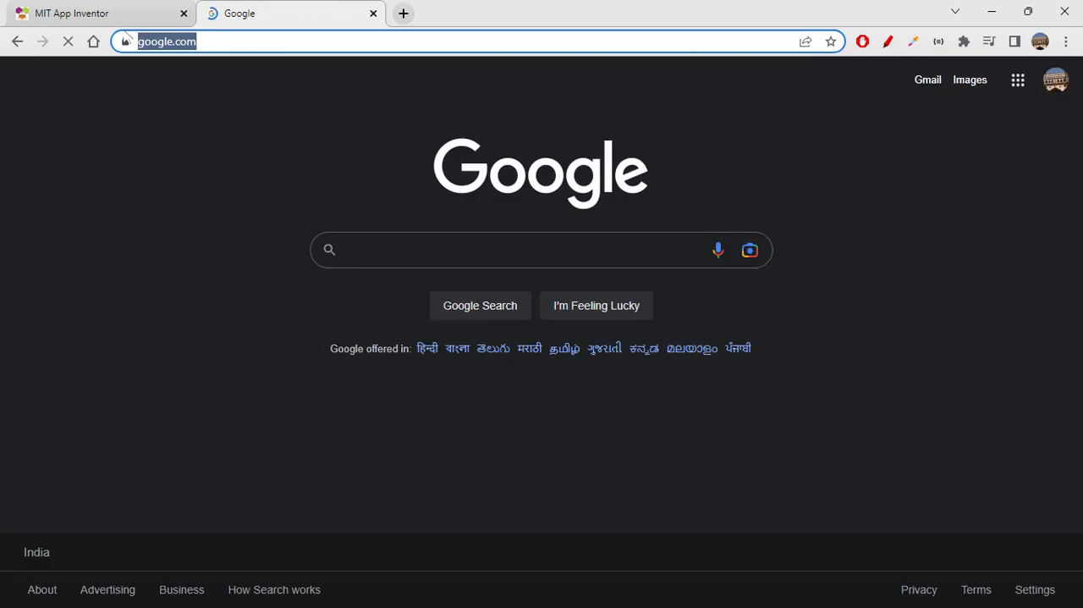
left_click(93, 13)
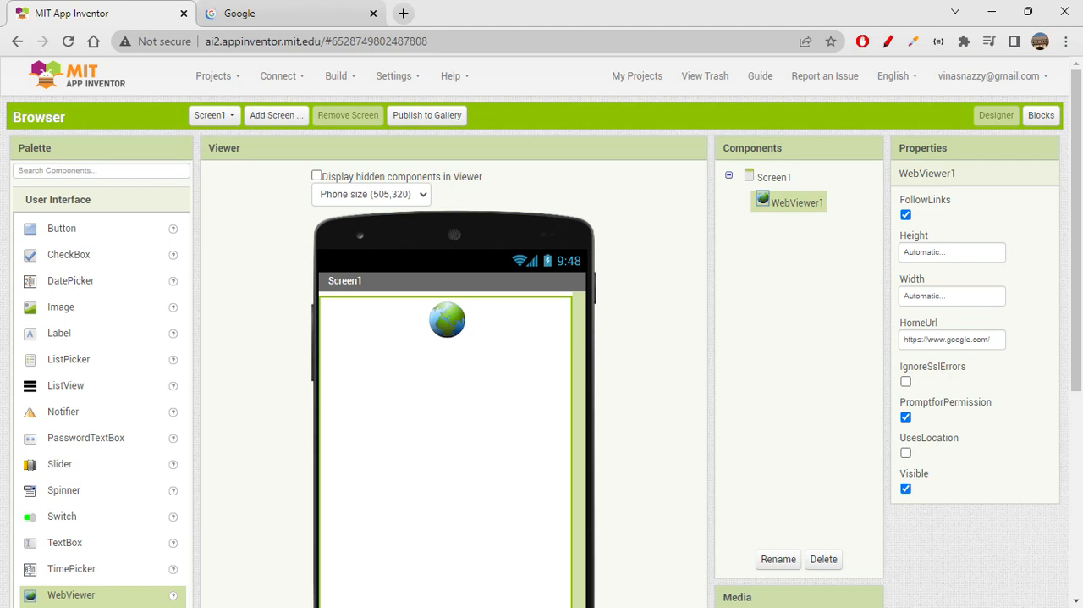
mouse_move(1024, 354)
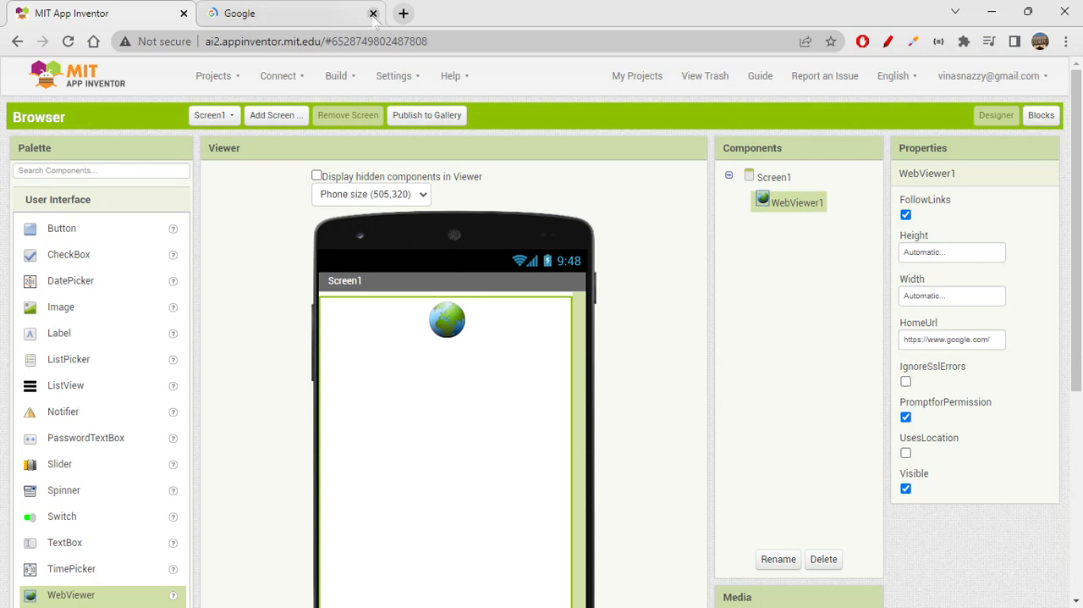
left_click(372, 14)
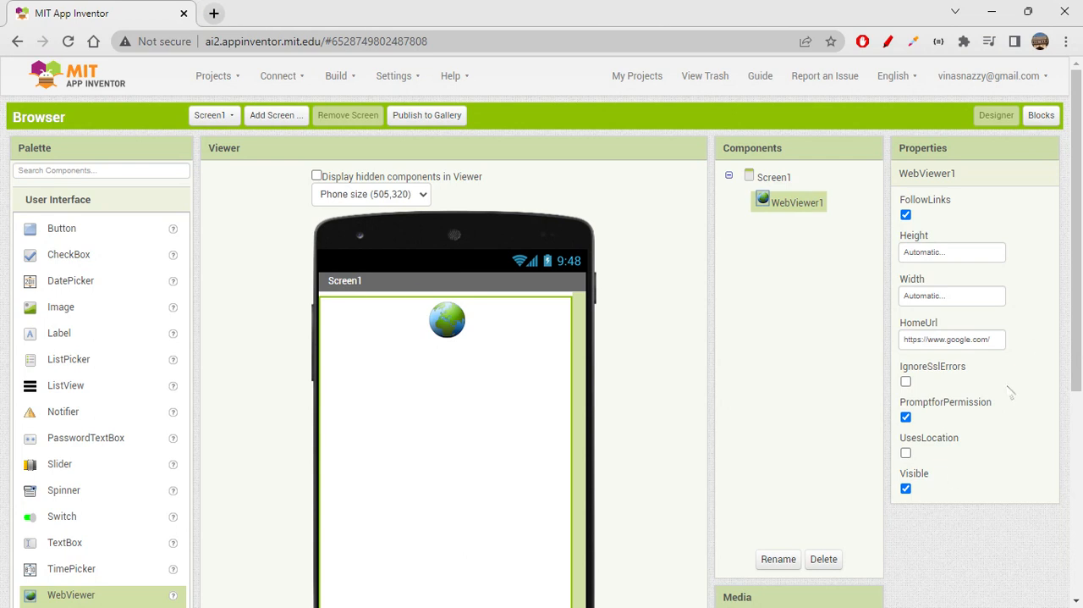
mouse_move(978, 379)
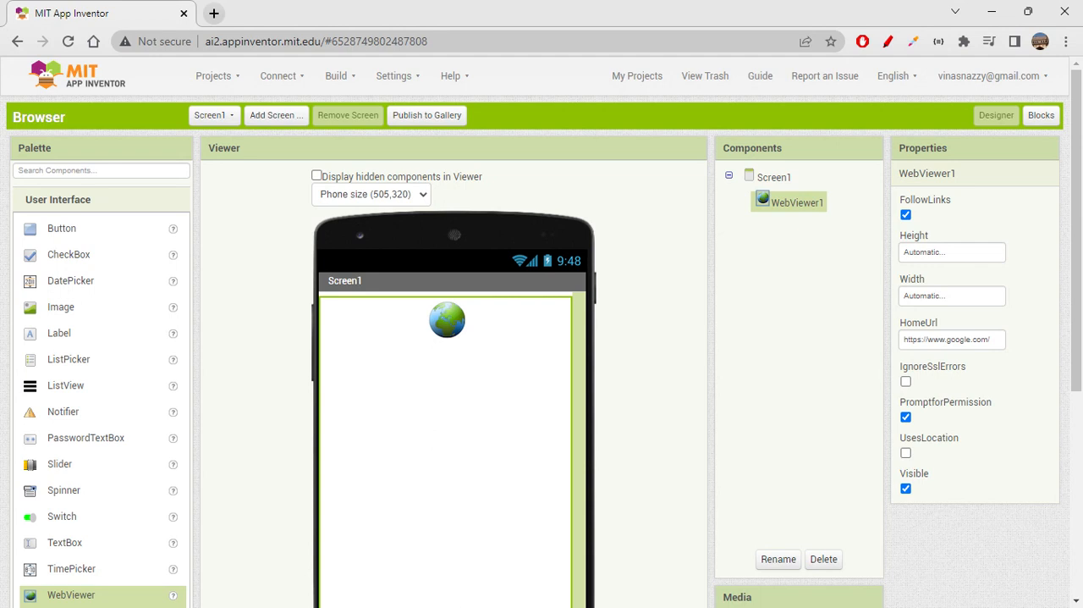
mouse_move(477, 487)
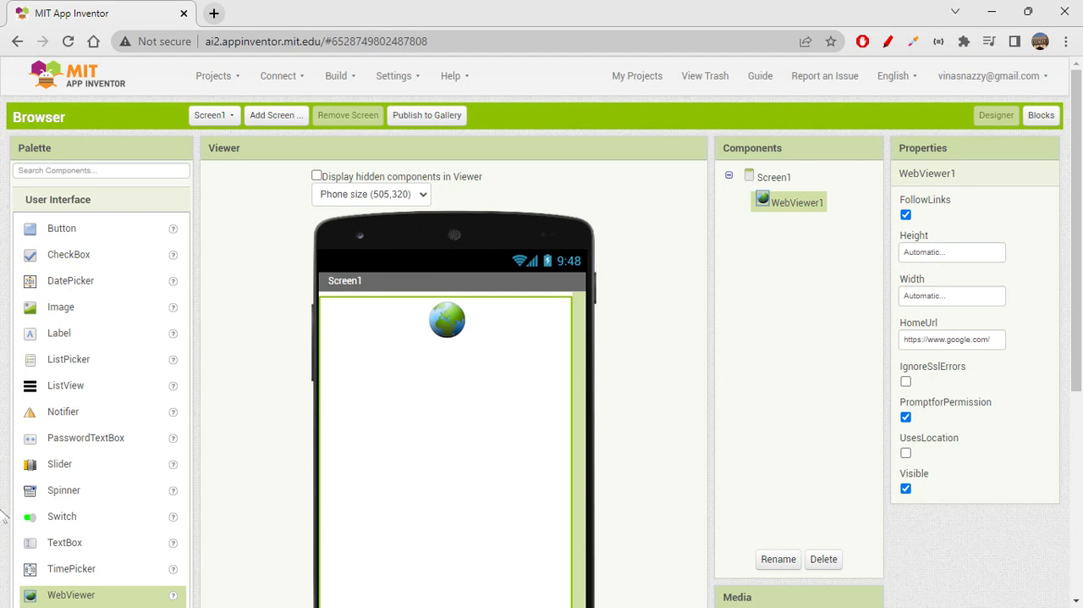
mouse_move(249, 356)
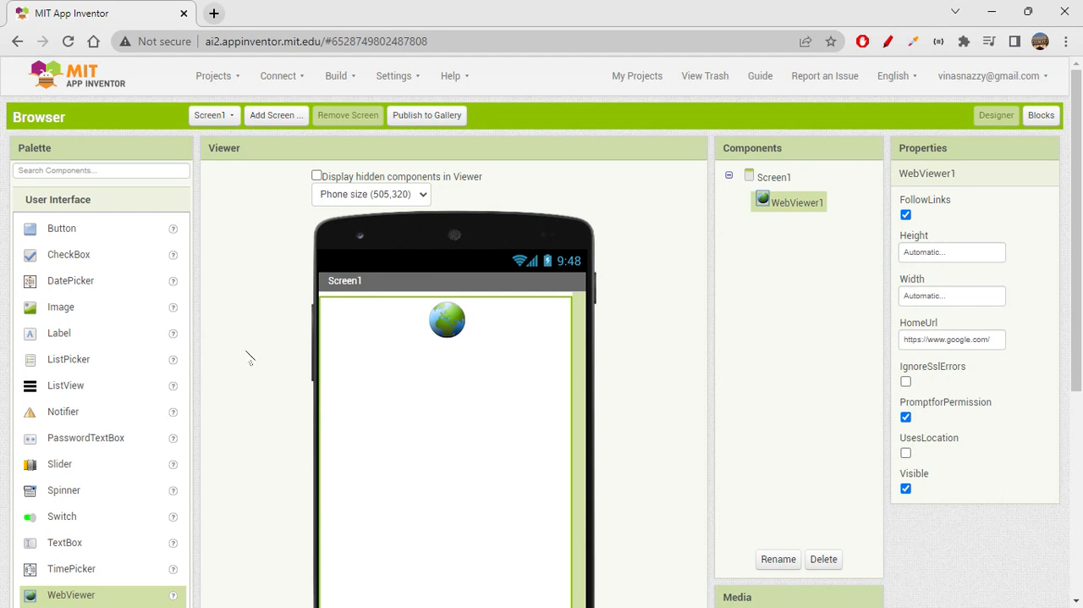
Step: Add a centered, fill-width HorizontalArrangement above WebViewer1 with a TextBox inside it
type("hor")
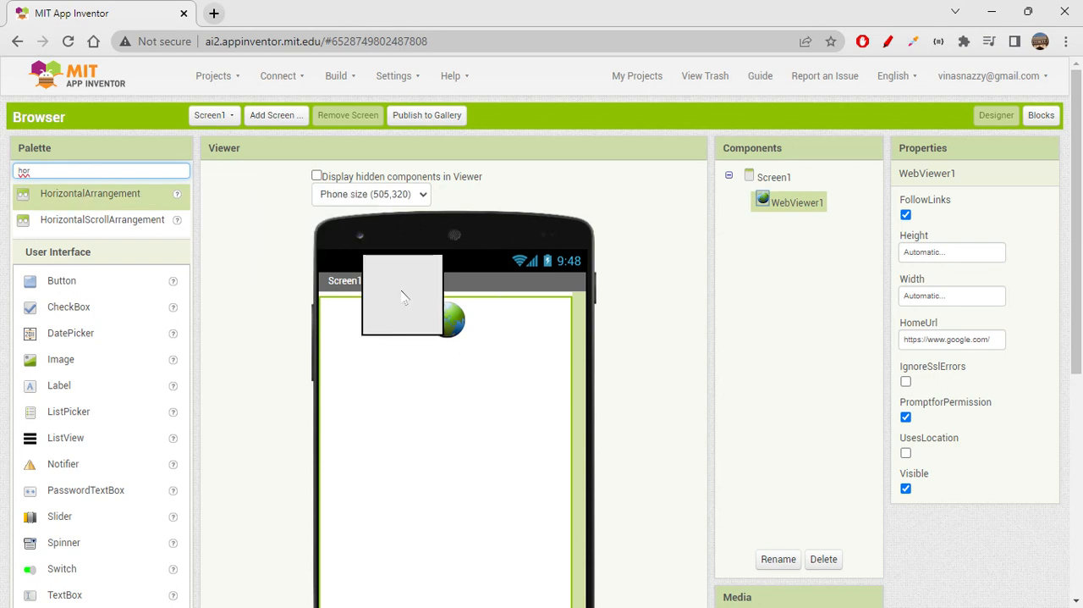
left_click_drag(403, 296, 477, 312)
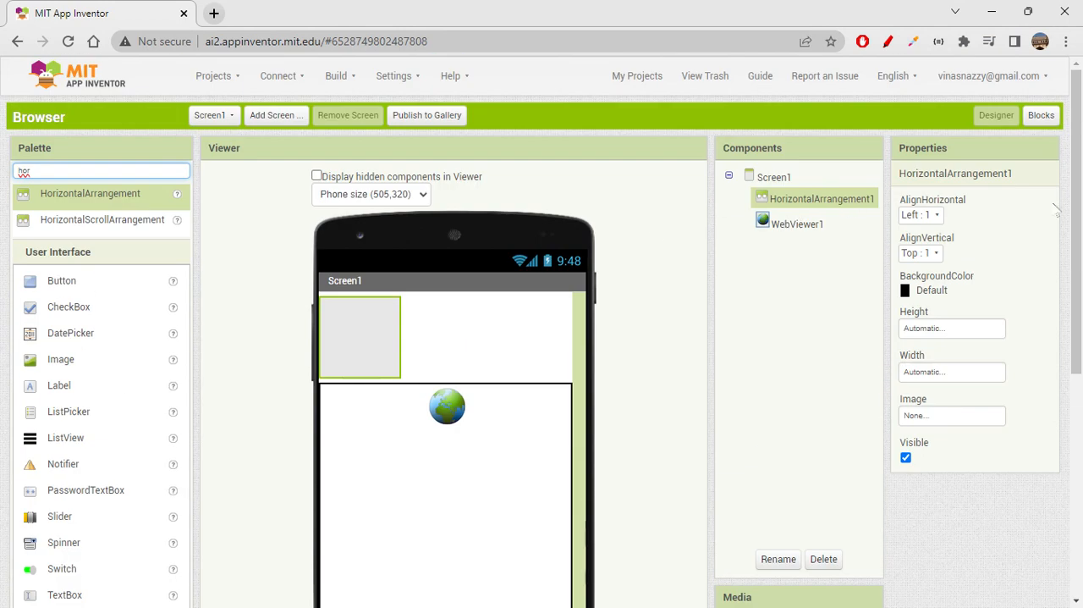
left_click(921, 213)
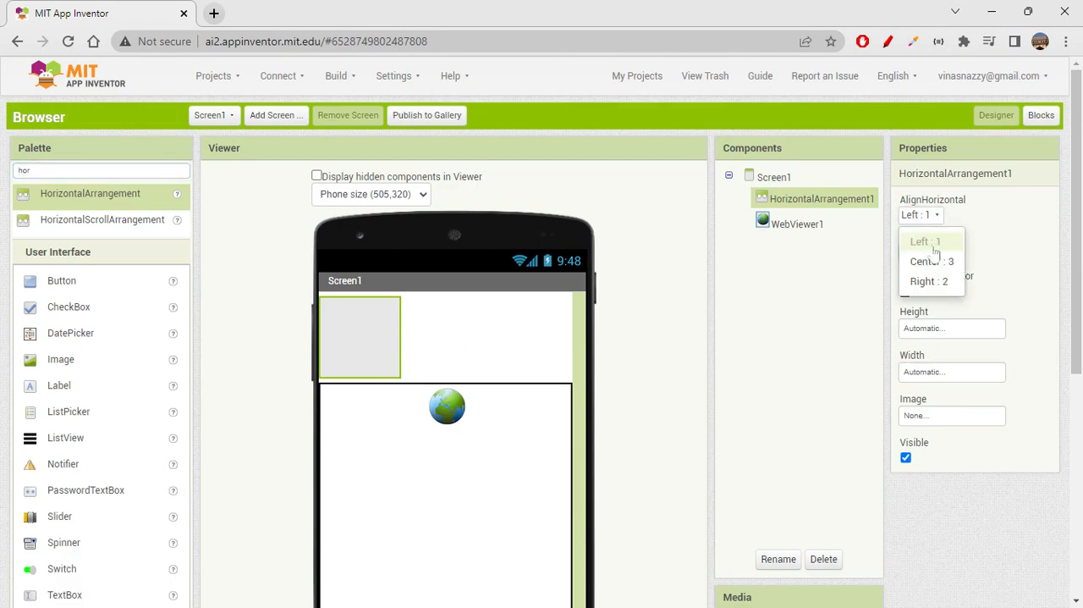
left_click(927, 260)
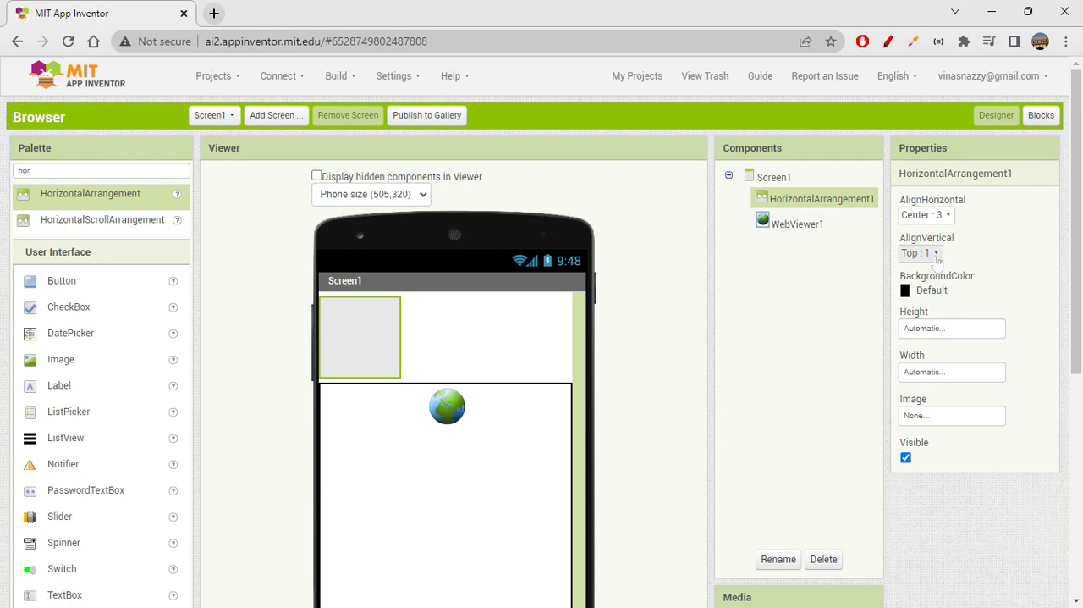
left_click(919, 254)
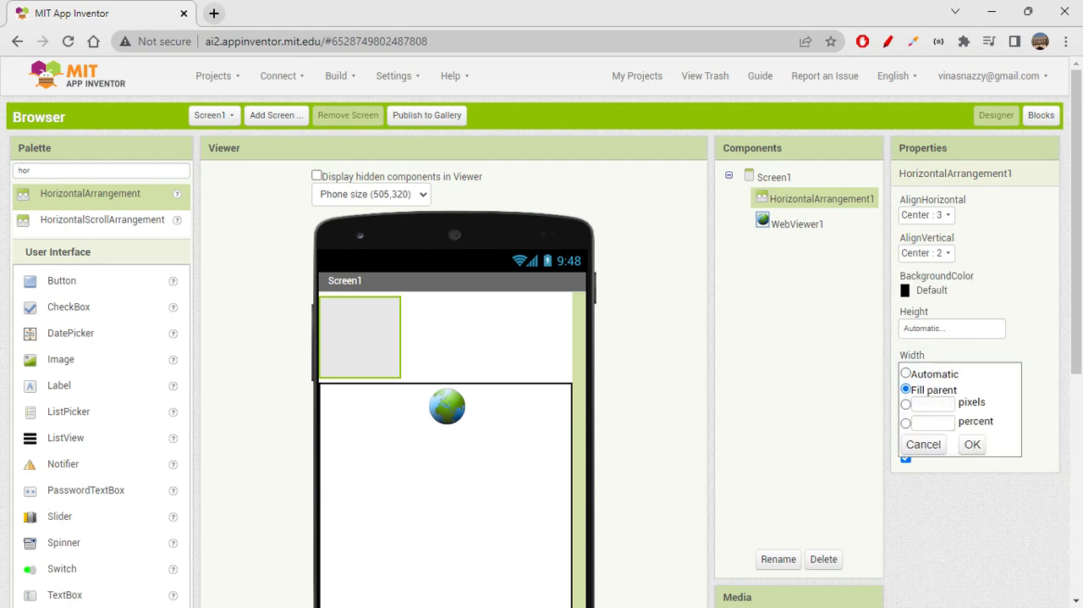
left_click(971, 443)
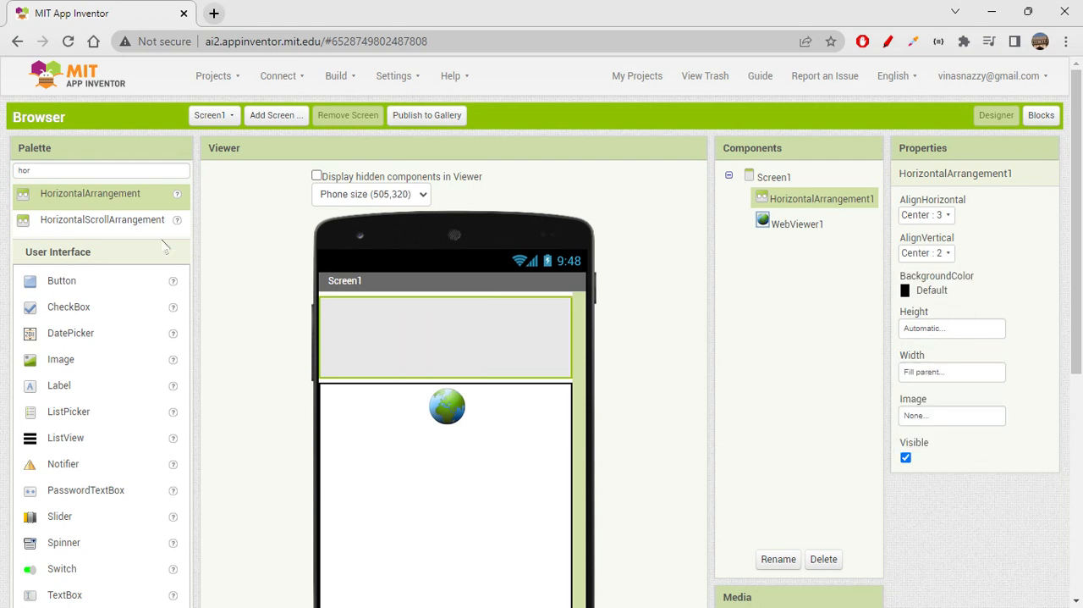
mouse_move(76, 328)
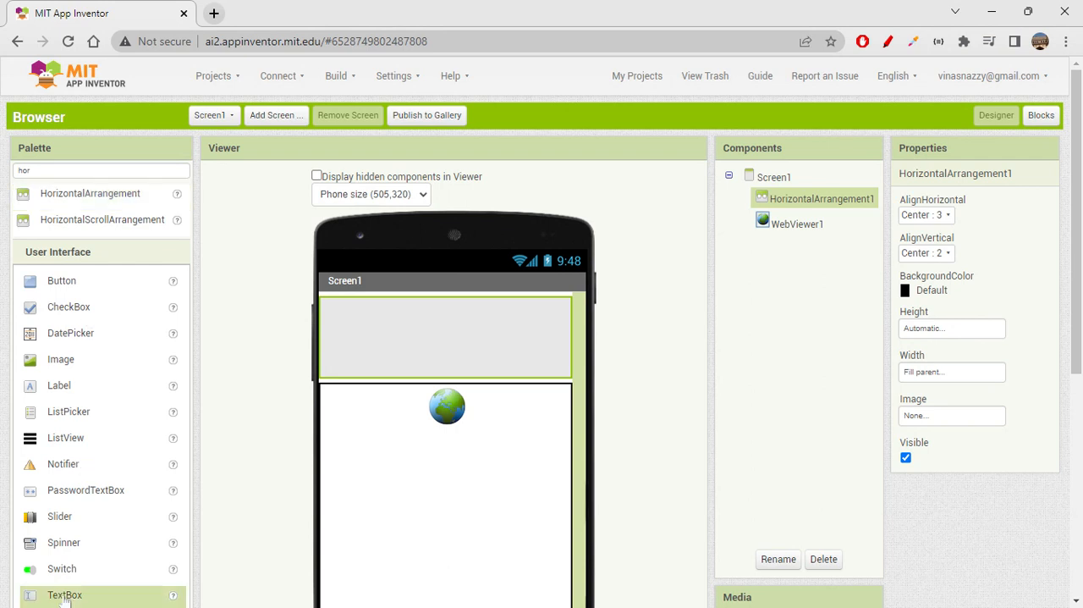
left_click_drag(64, 594, 387, 335)
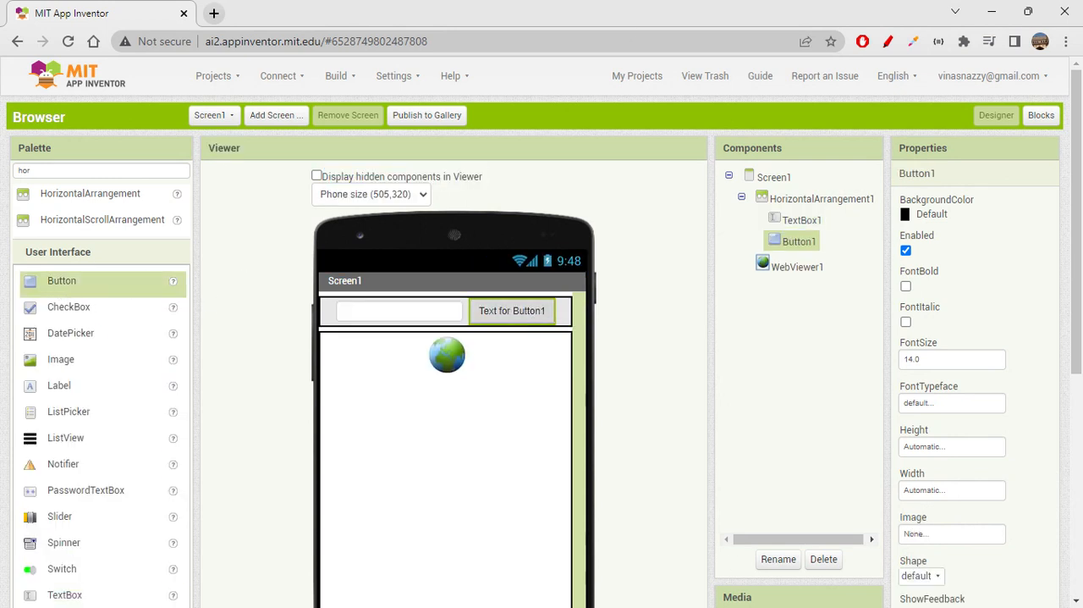
Step: Rename Button1 to Search_button and set its Text to Search
left_click(779, 559)
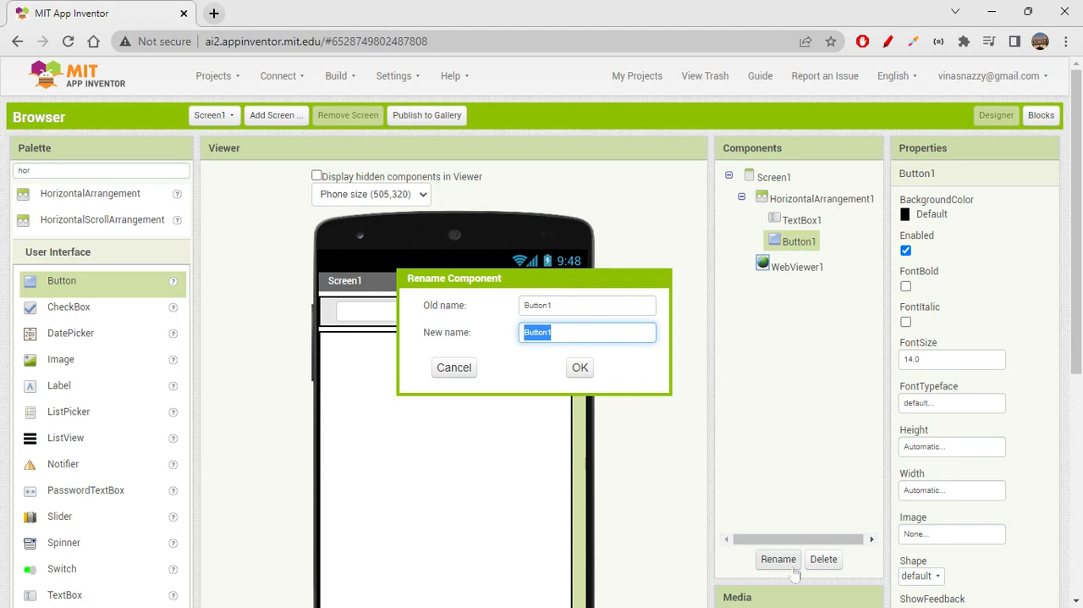
type("Search b")
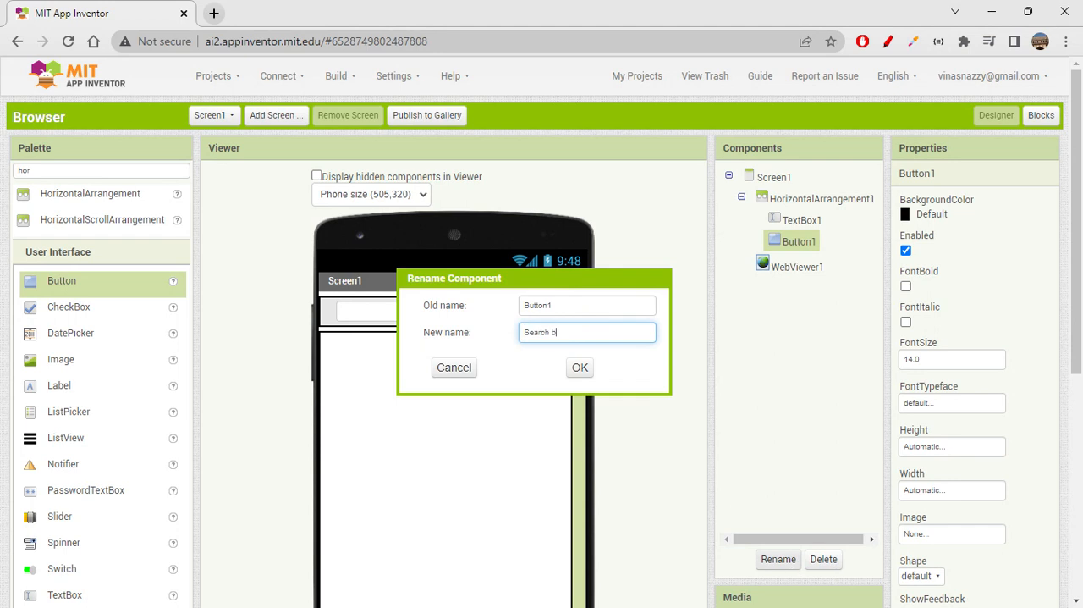
type("utton")
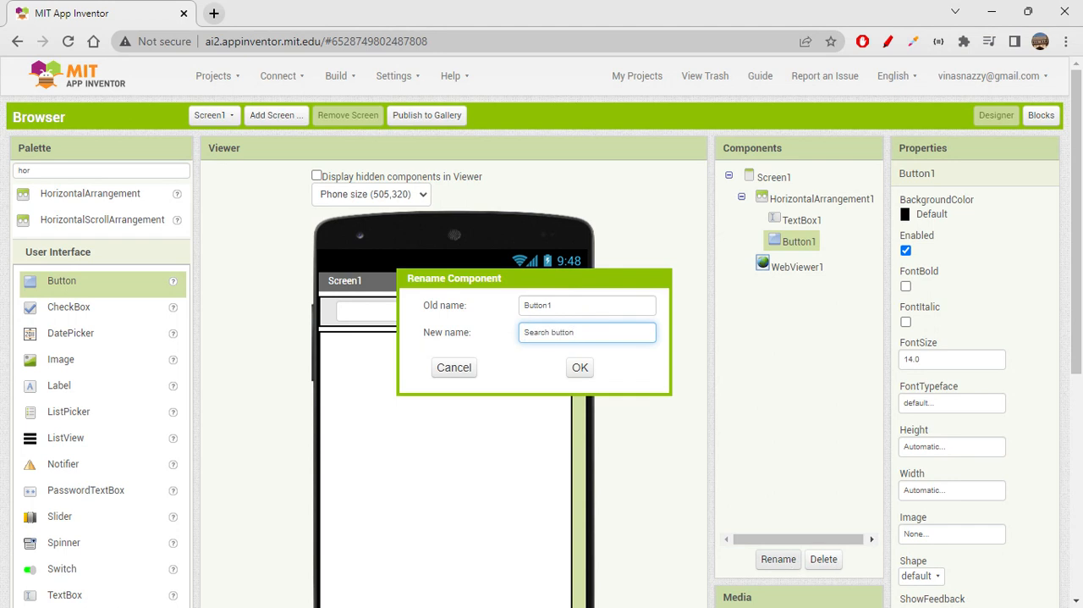
left_click(579, 365)
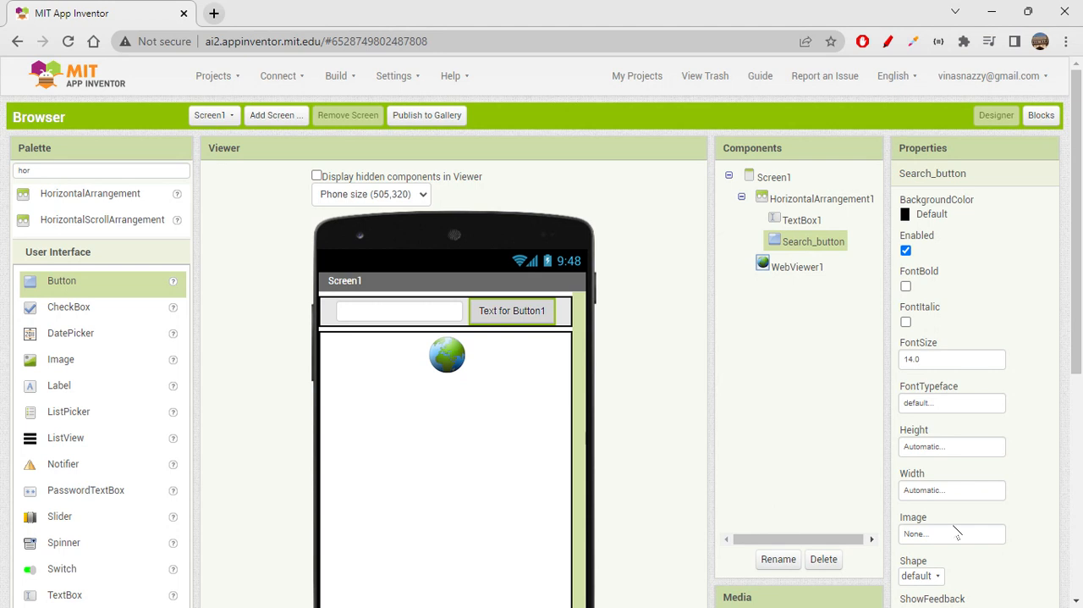
scroll("down", 3)
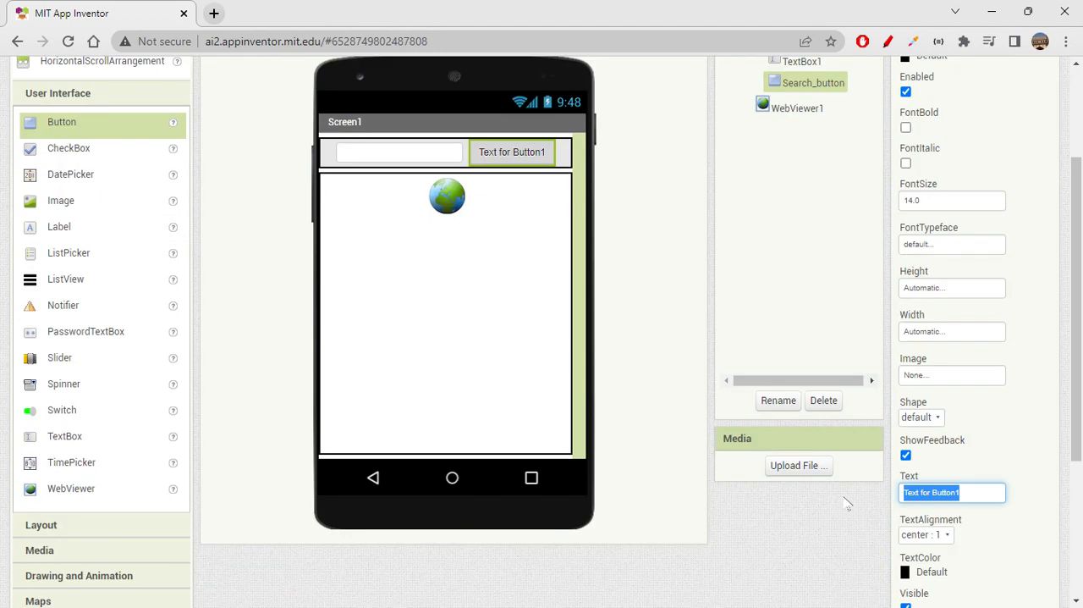
type("Search")
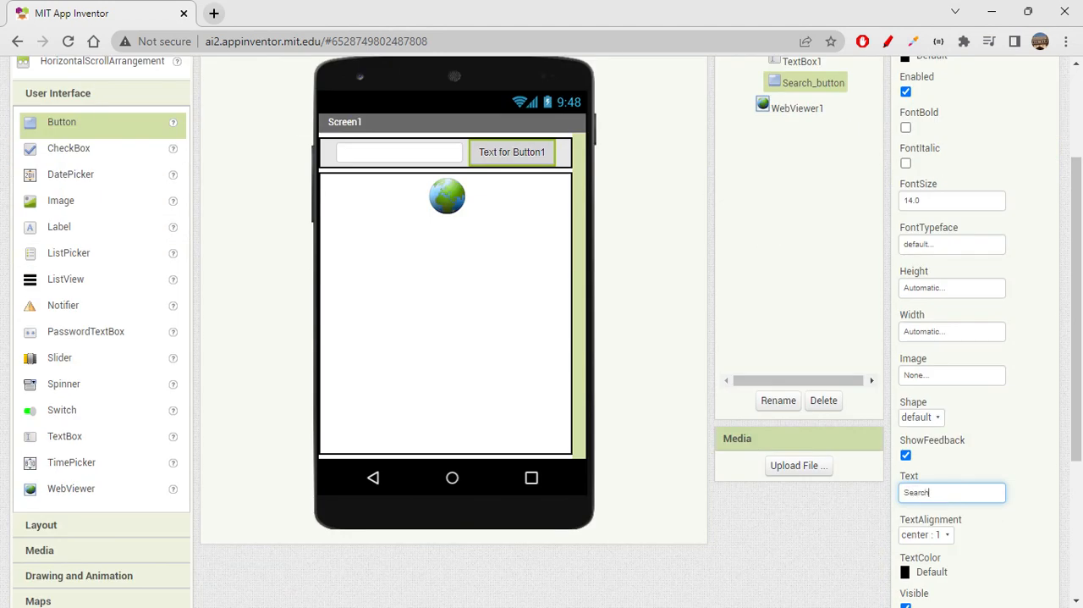
type("Search")
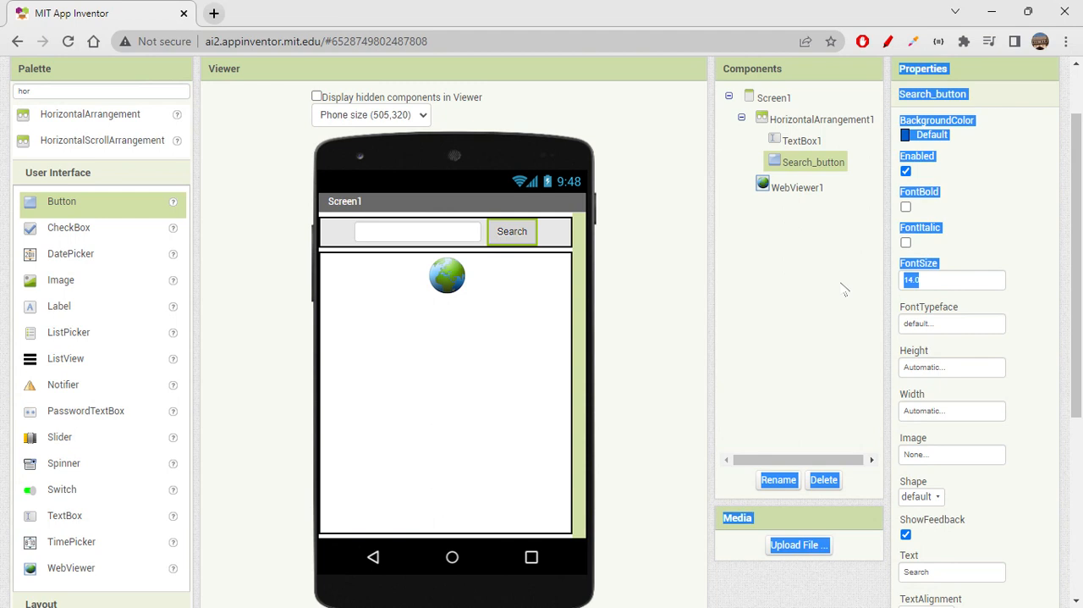
Step: Give Search_button font size 20 and a green background colour
left_click(951, 280)
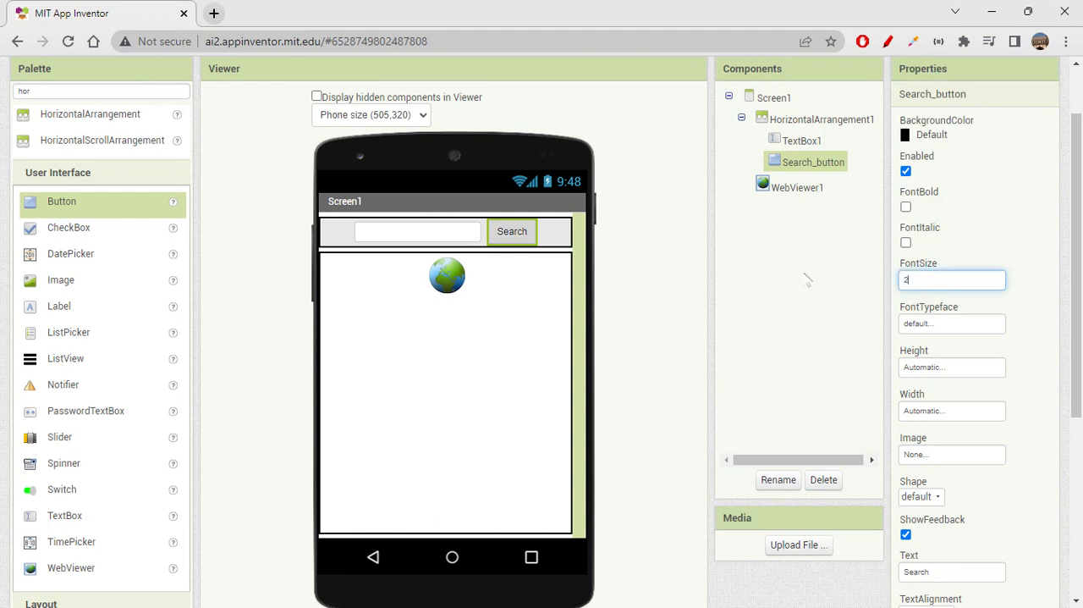
type("20")
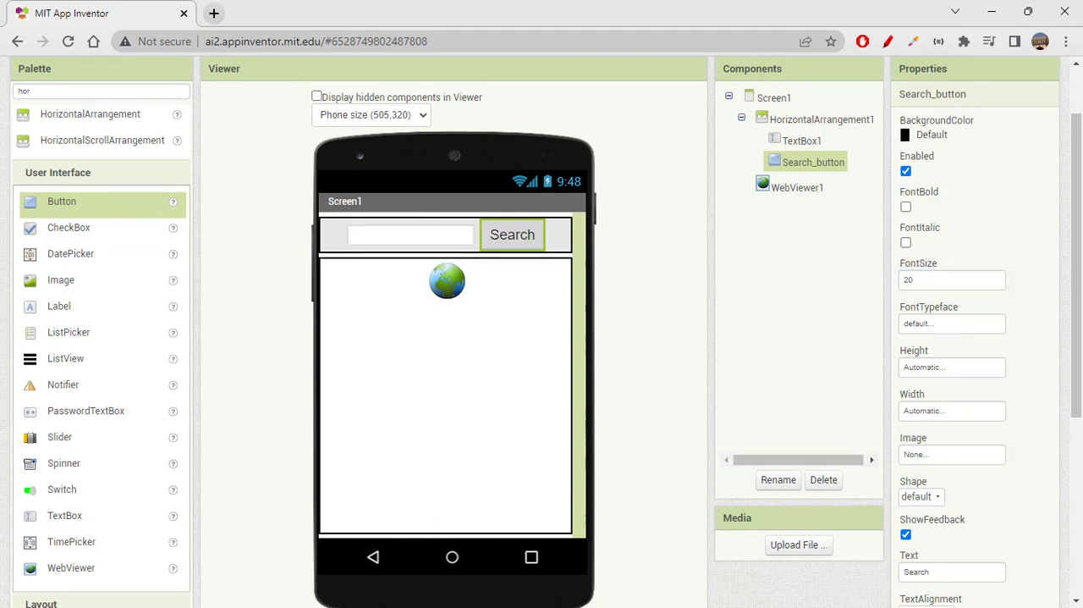
left_click(931, 136)
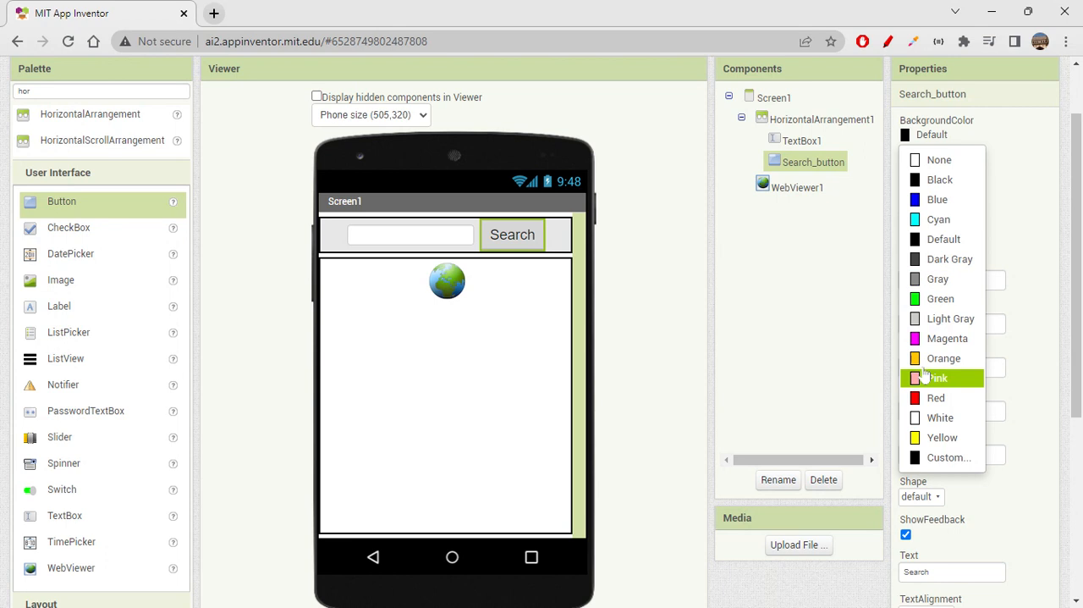
left_click(941, 298)
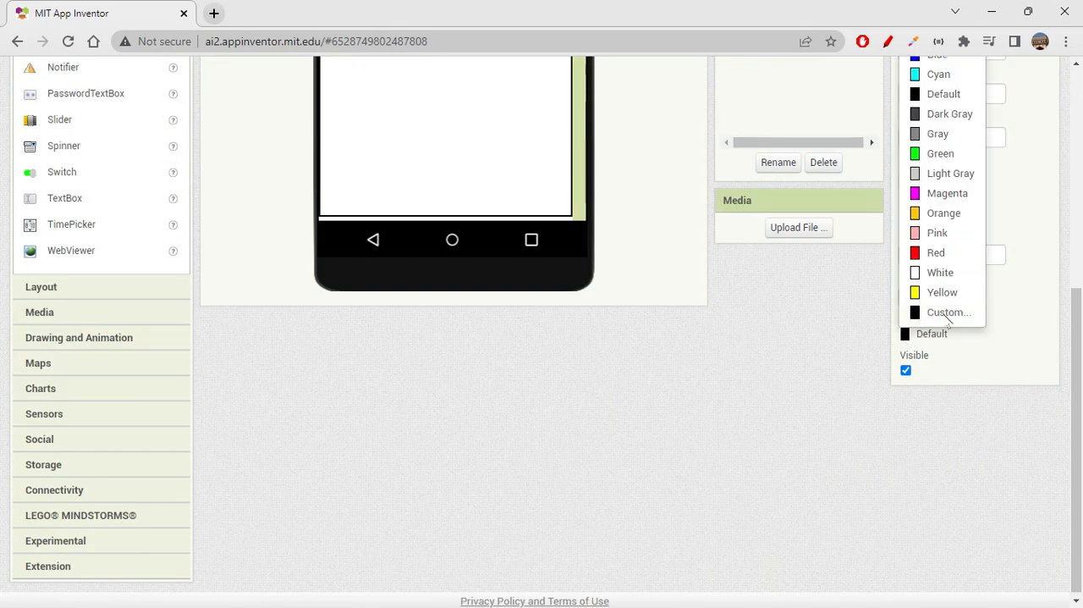
Step: Set Search_button's text colour to a custom darker green
left_click(941, 154)
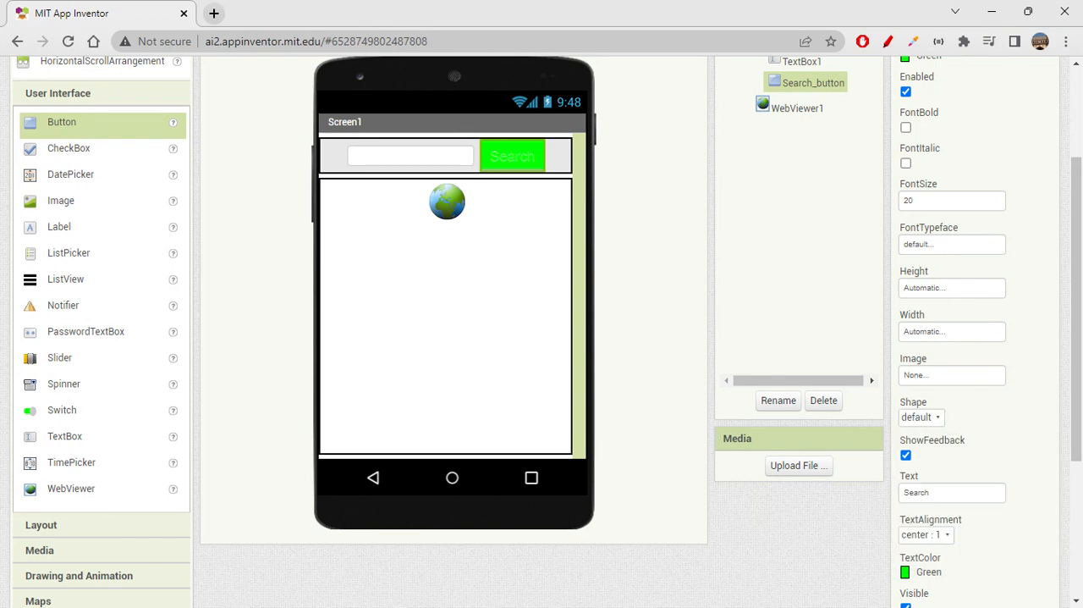
left_click(903, 572)
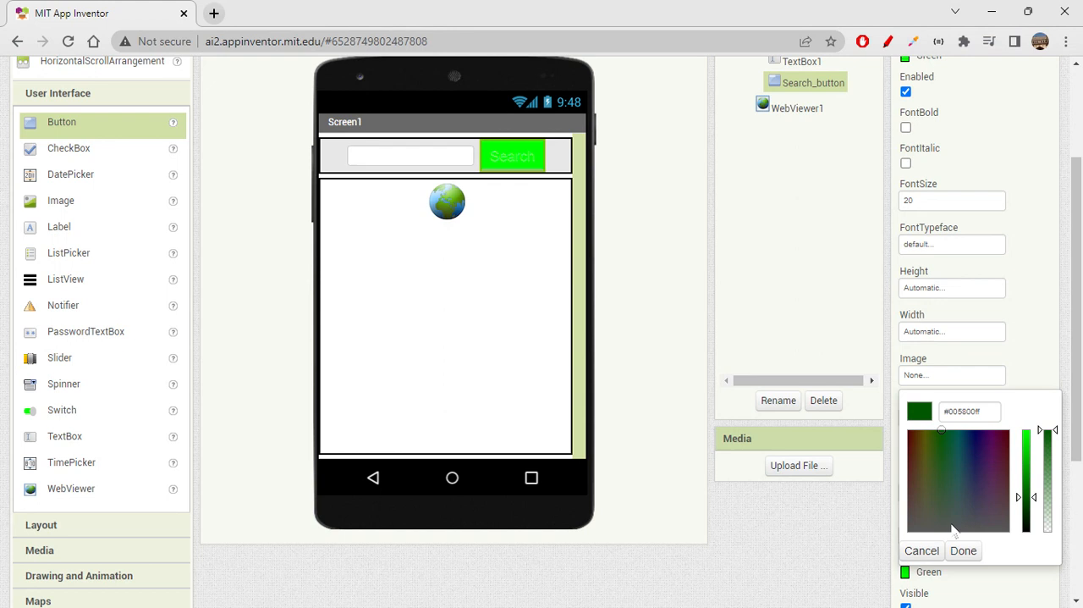
left_click(963, 550)
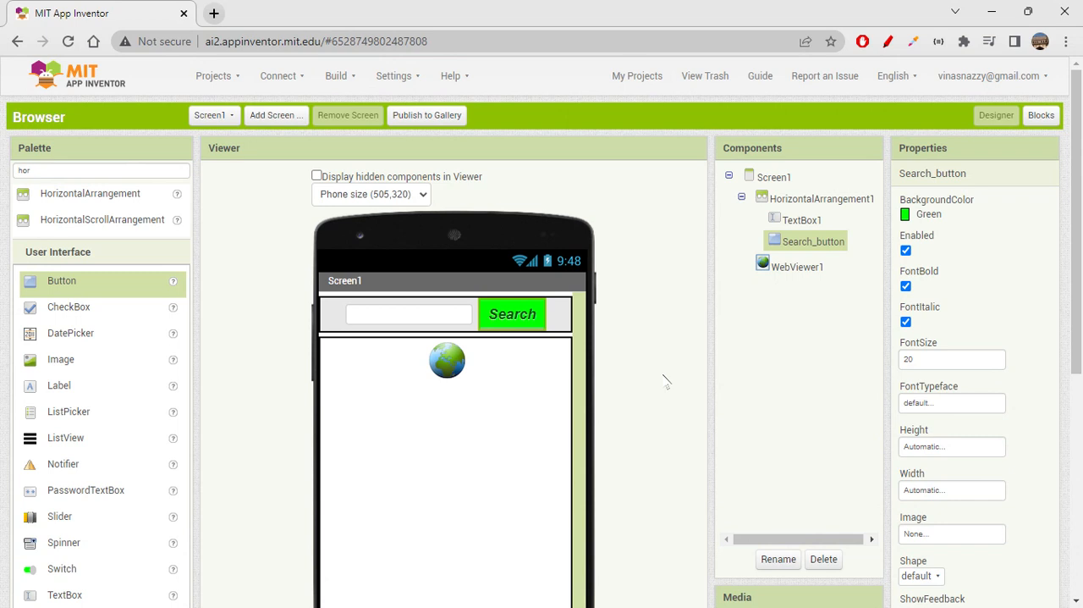
Step: Set Search_button's Shape to rounded and FontTypeface to serif
scroll("down", 3)
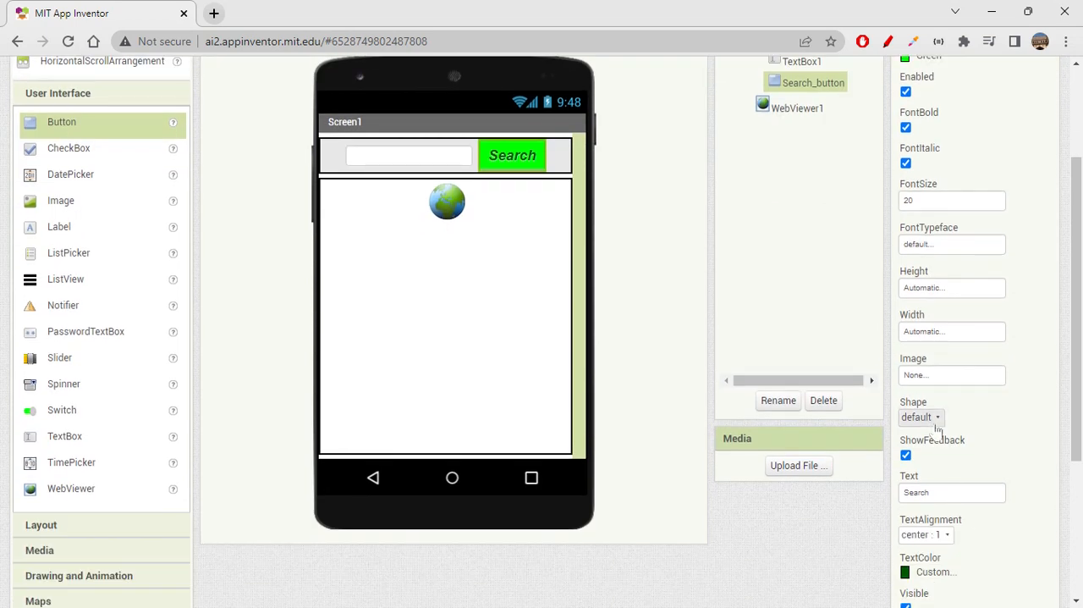
left_click(920, 416)
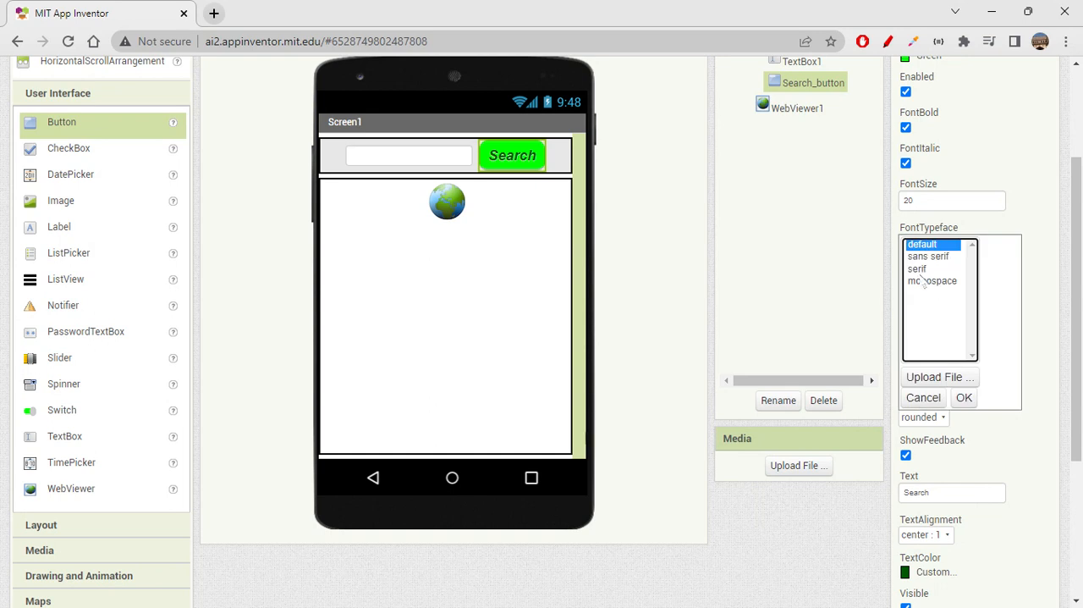
left_click(917, 267)
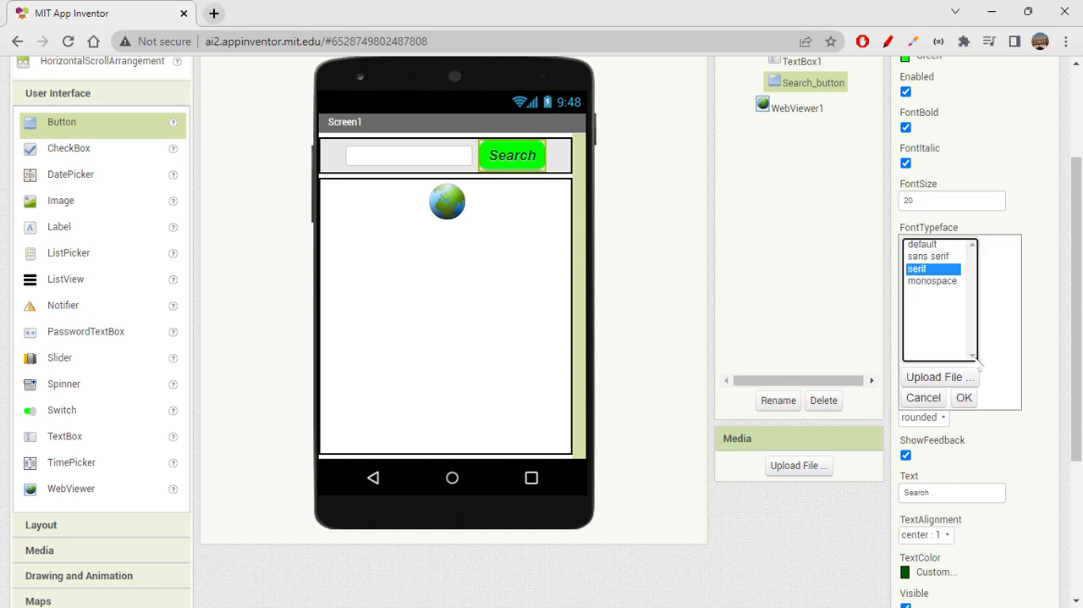
left_click(963, 398)
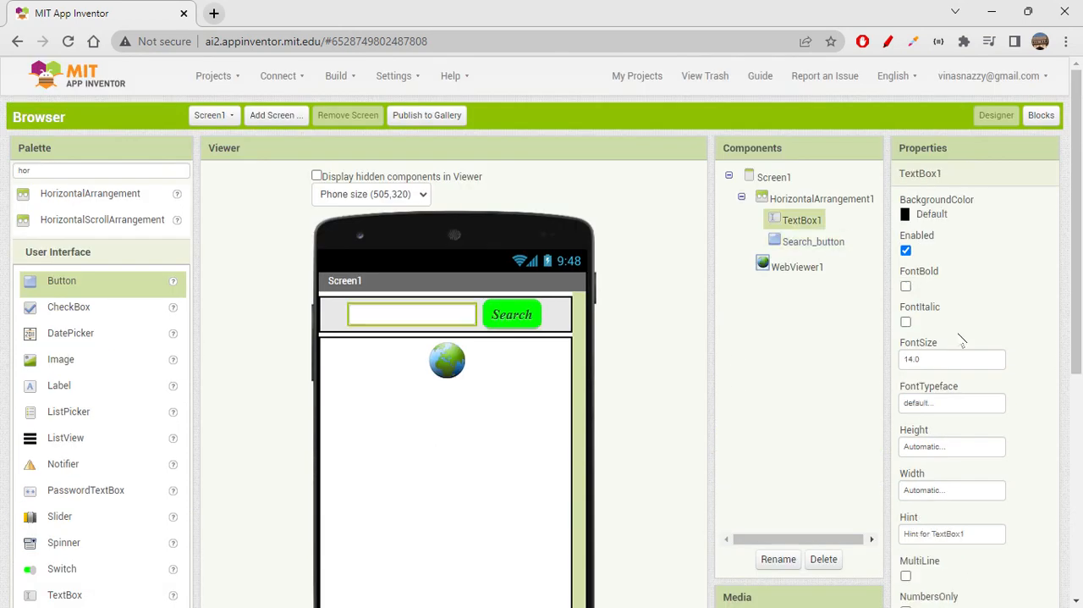
Step: Set TextBox1's Width to 70 percent
scroll("down", 3)
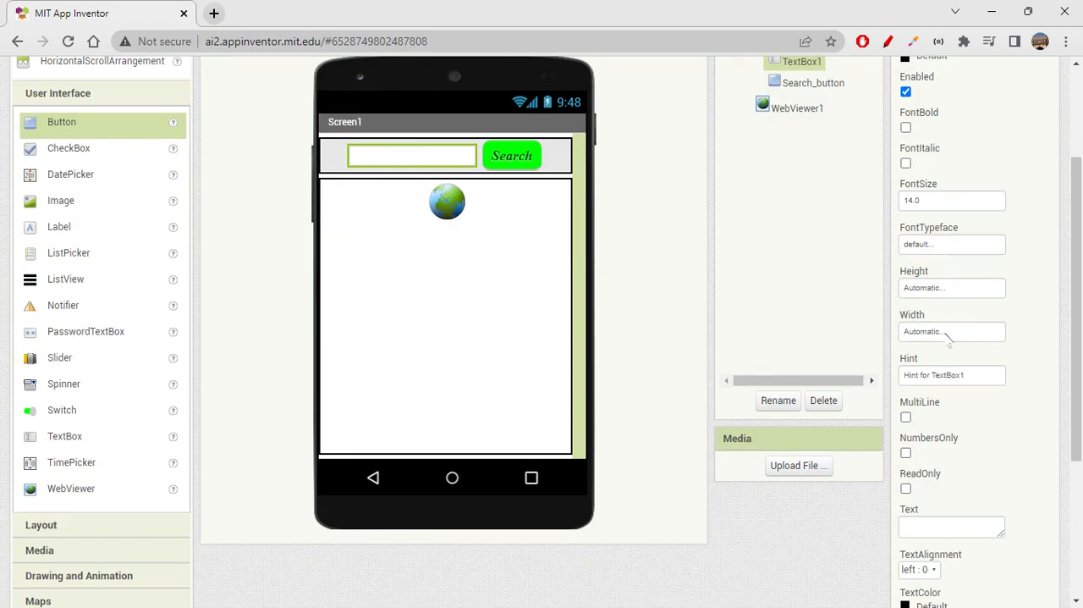
left_click(951, 331)
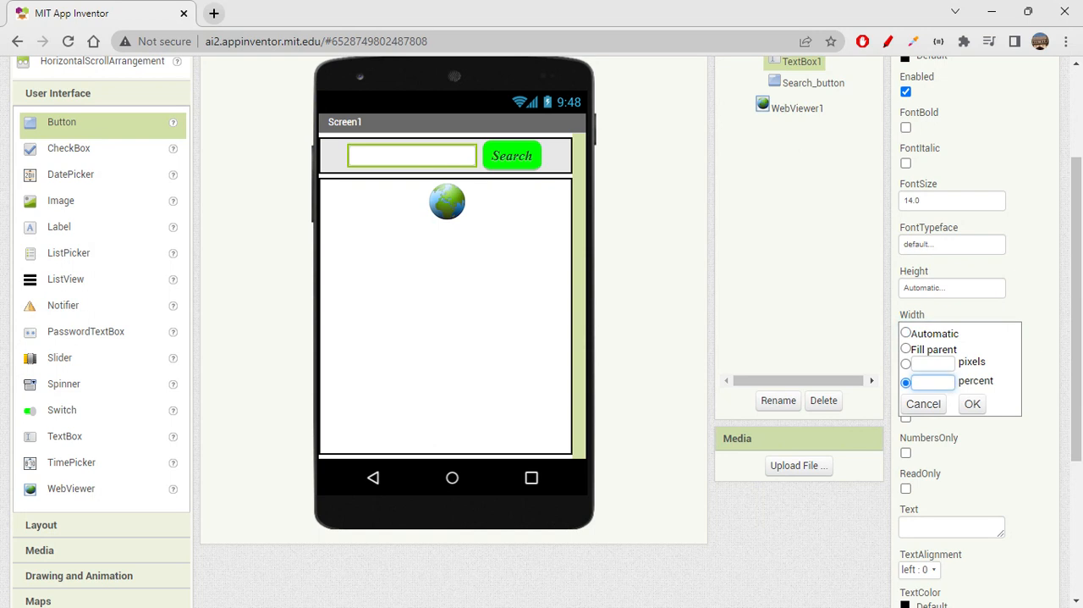
left_click(971, 403)
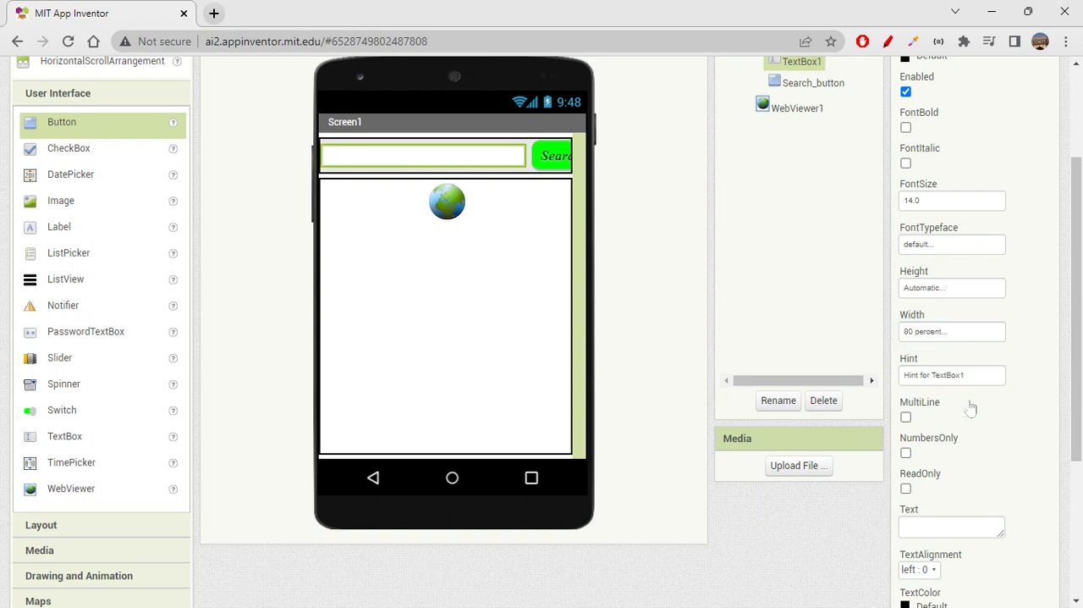
mouse_move(951, 353)
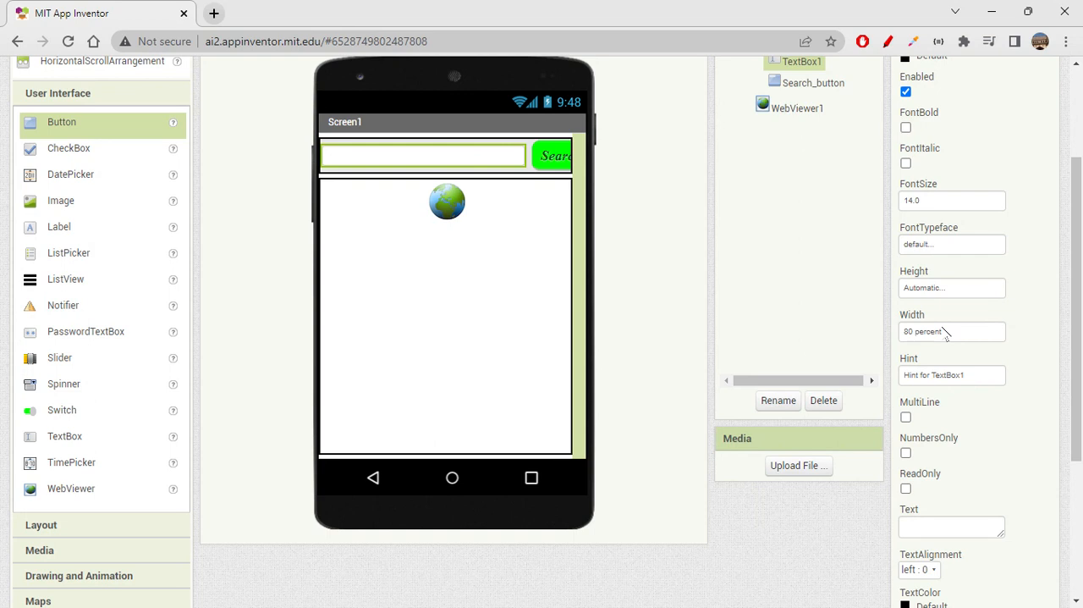
left_click(951, 331)
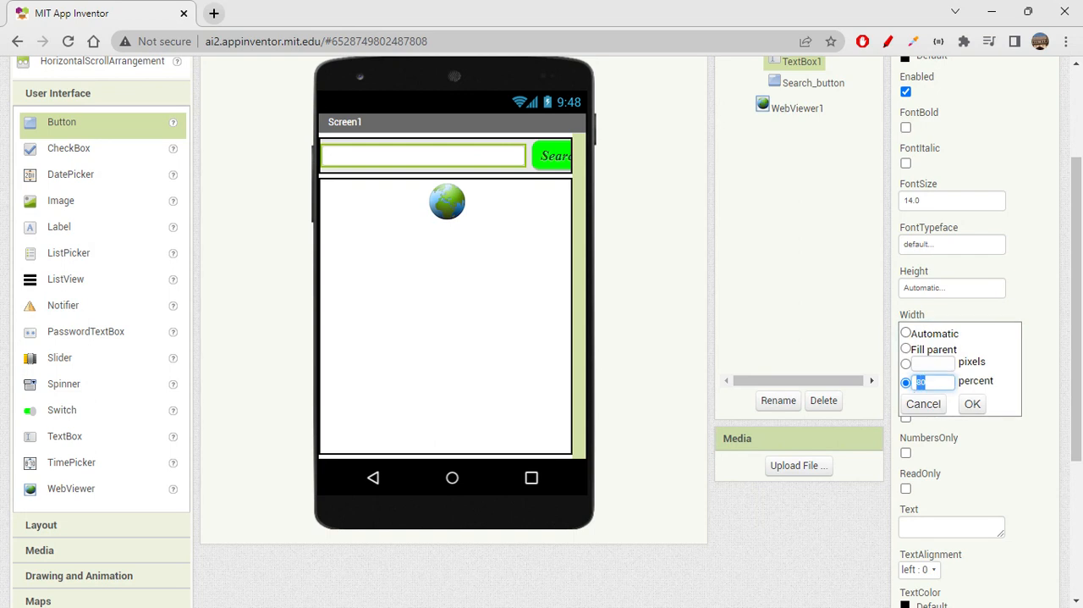
type("70")
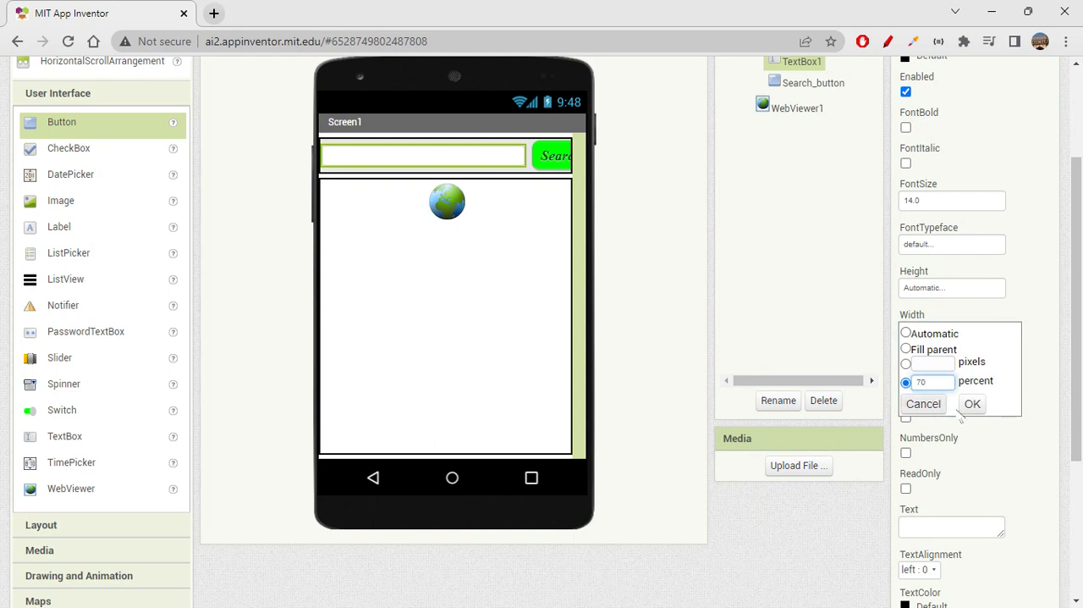
left_click(972, 403)
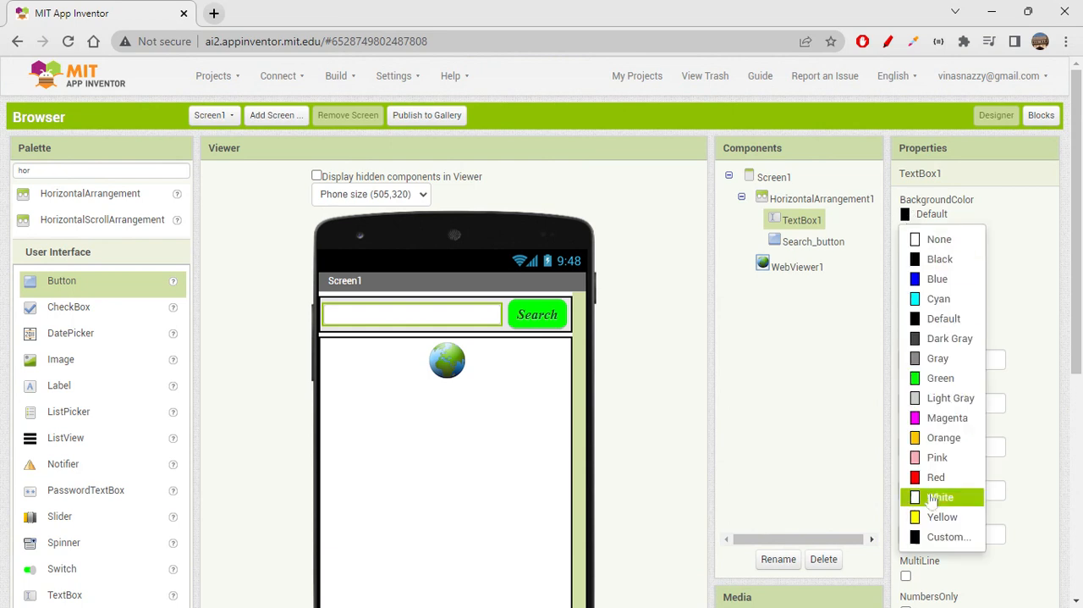
Step: Set TextBox1's BackgroundColor to a custom pale green
left_click(941, 377)
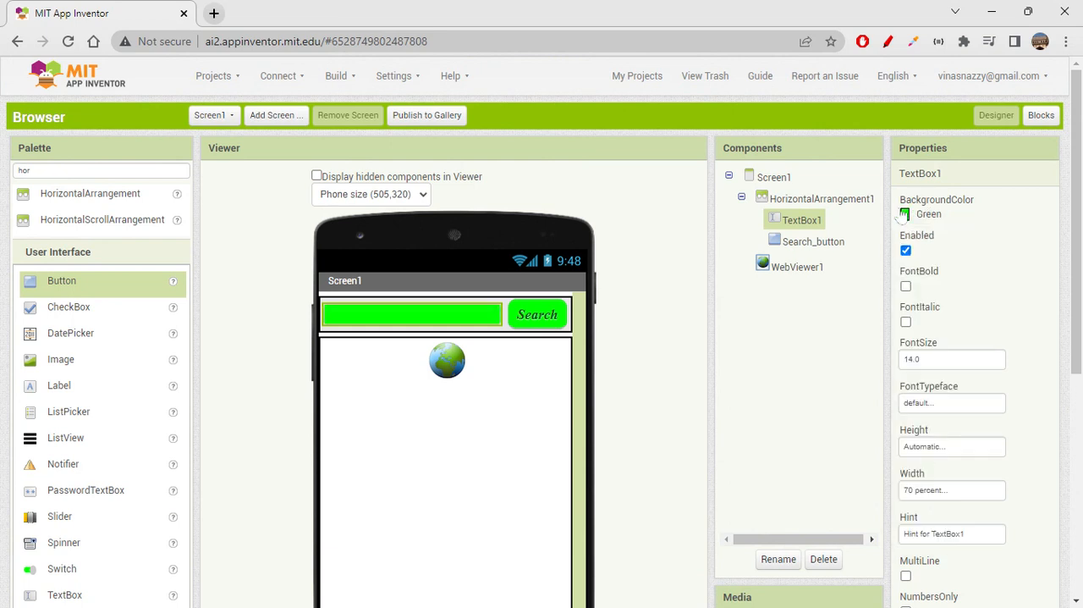
left_click(905, 213)
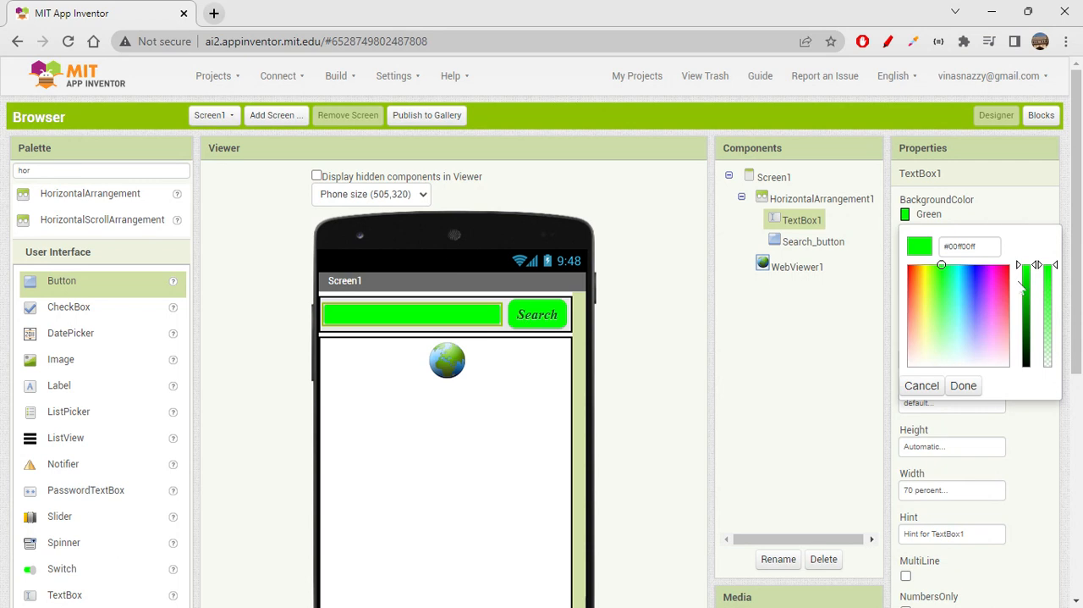
left_click(945, 286)
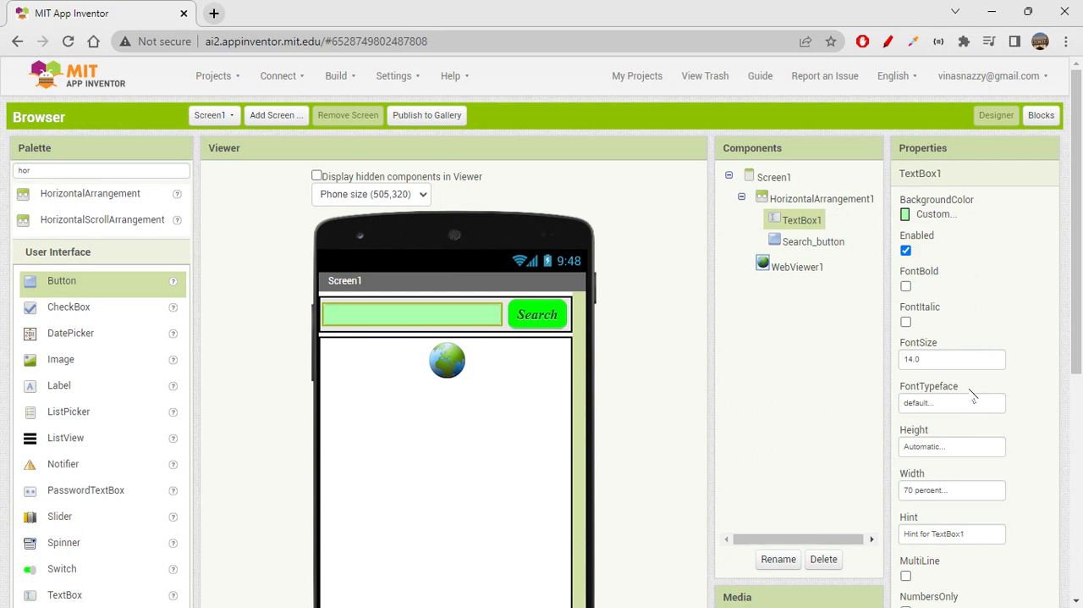
mouse_move(691, 318)
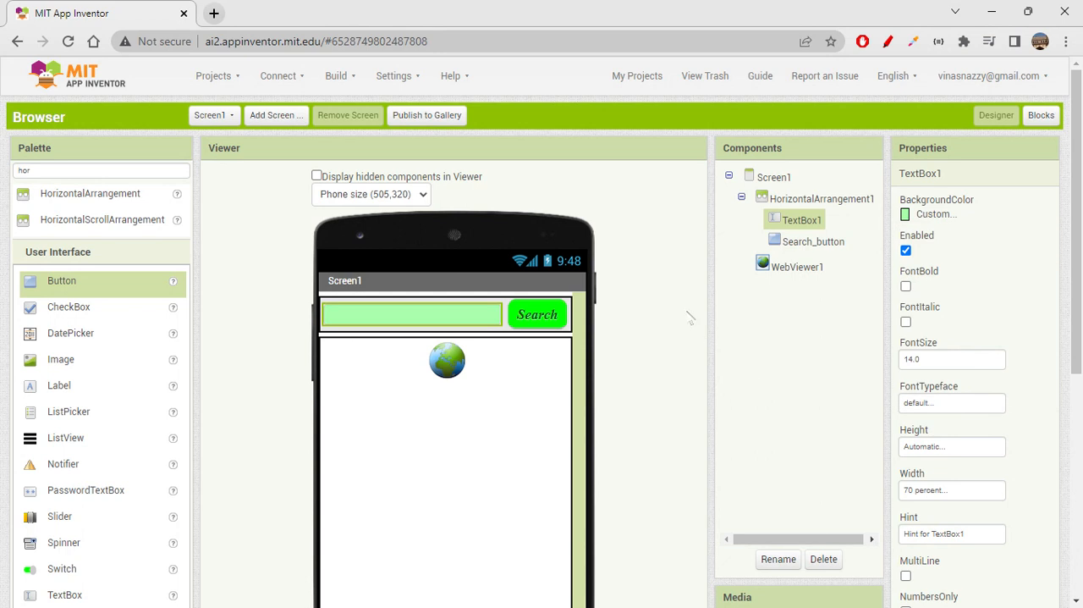
scroll("down", 3)
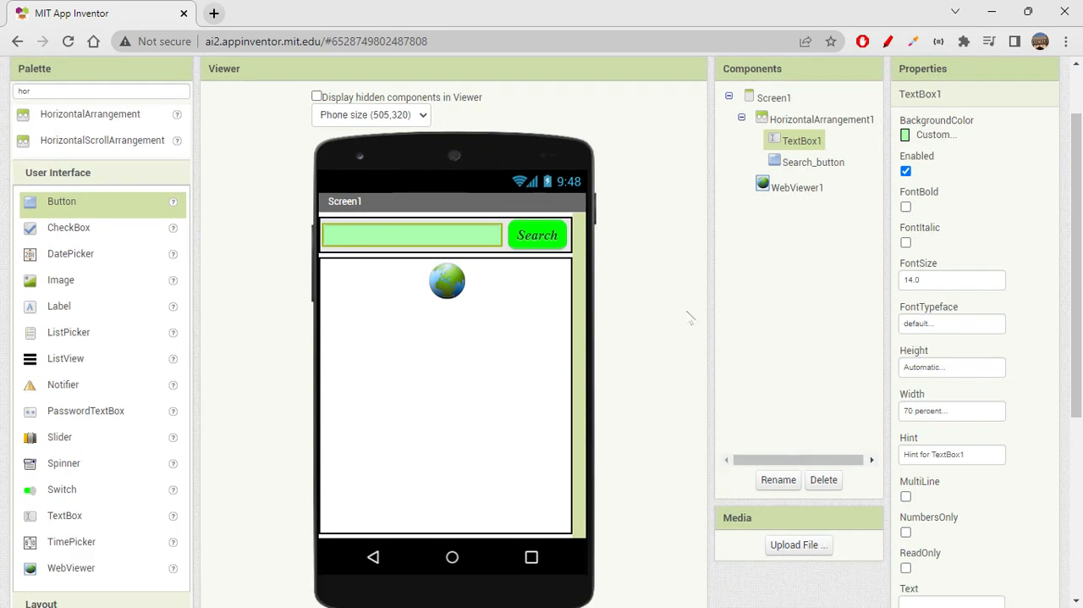
scroll("down", 3)
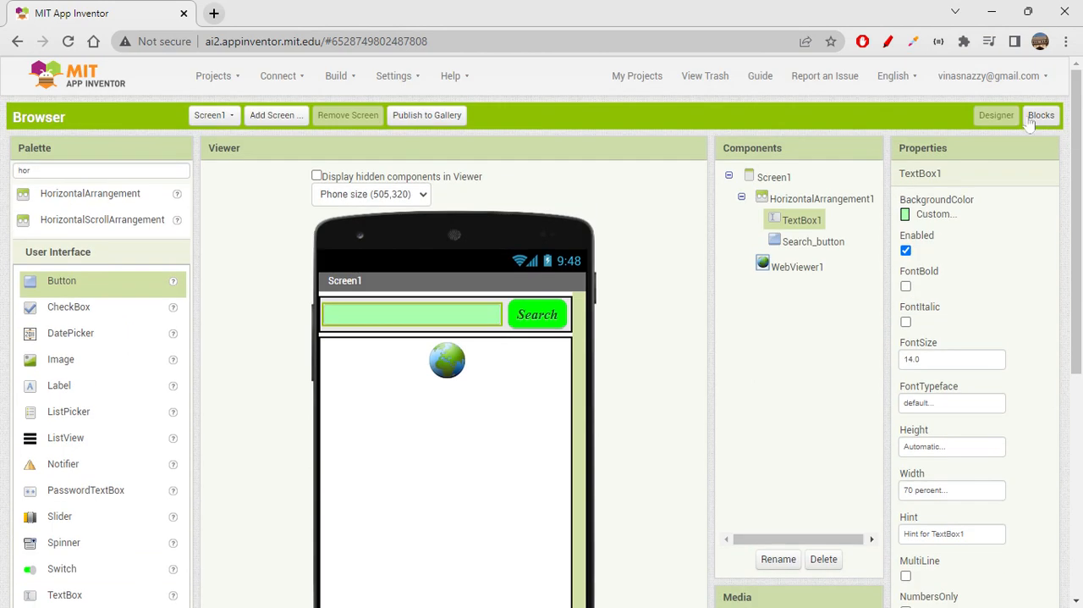
Step: In the Blocks editor, initialize global url to an empty text block
left_click(1041, 115)
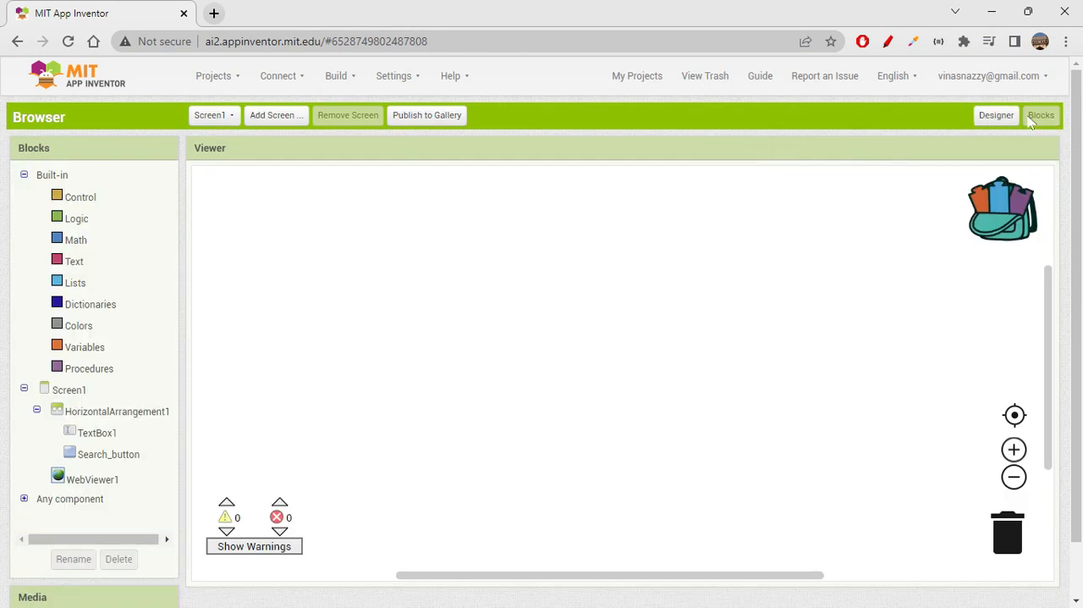
mouse_move(592, 257)
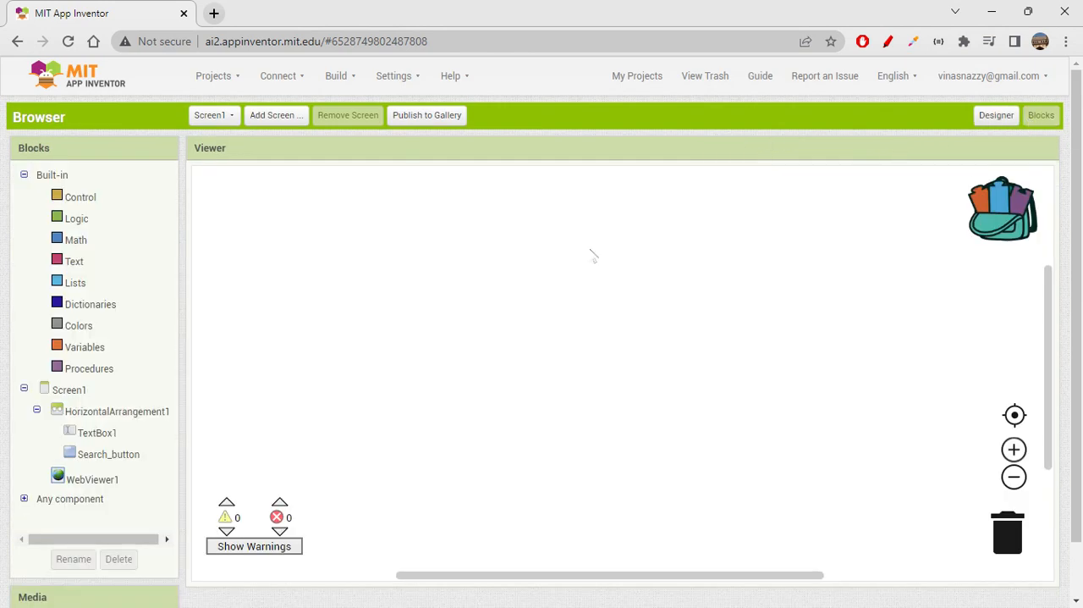
mouse_move(525, 434)
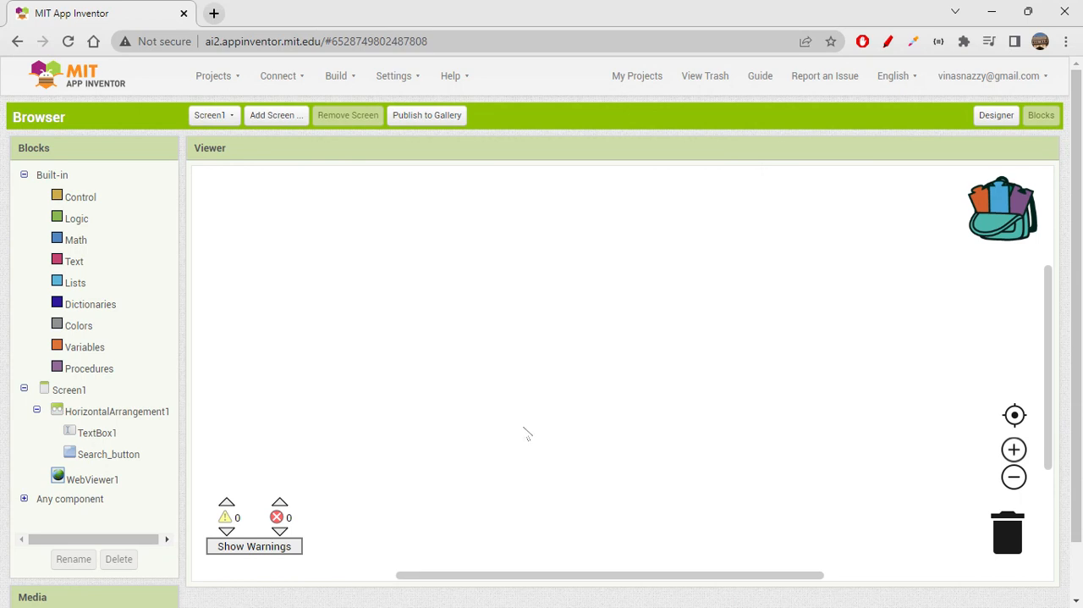
mouse_move(603, 484)
type("url")
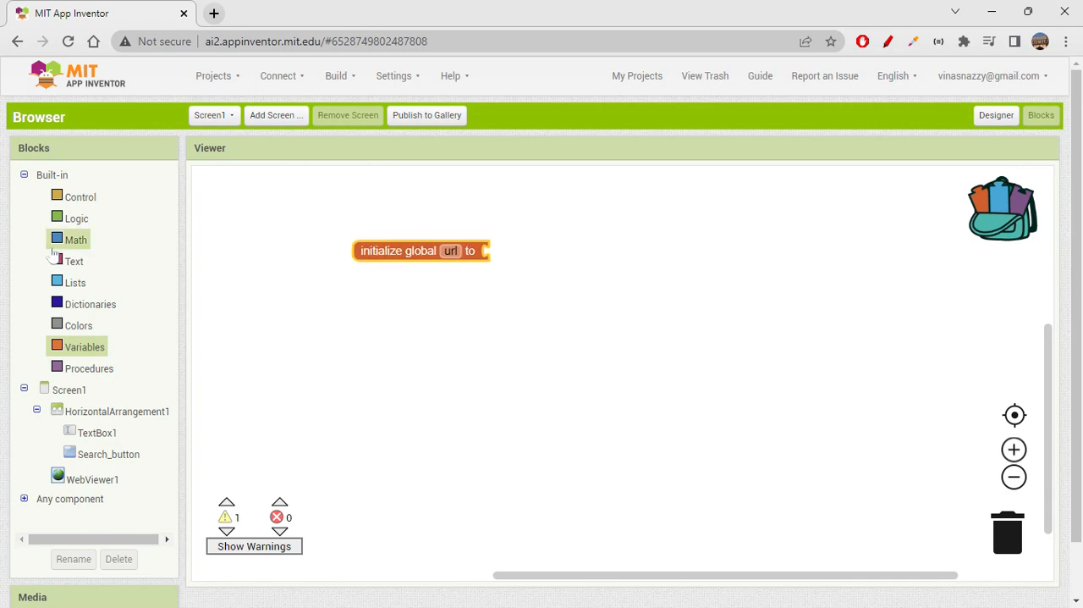
left_click(74, 260)
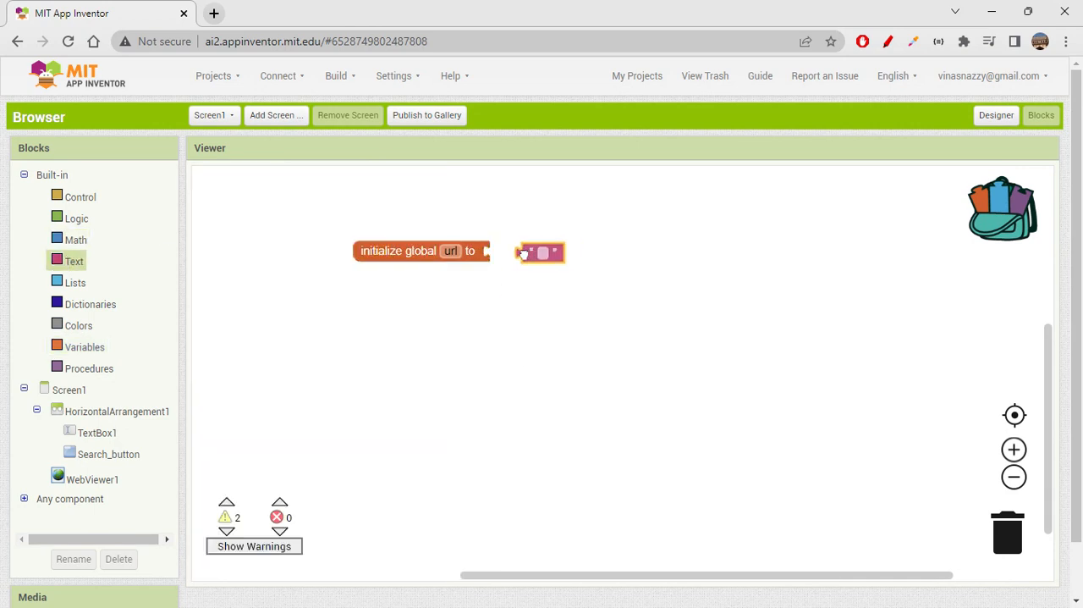
left_click_drag(540, 252, 512, 251)
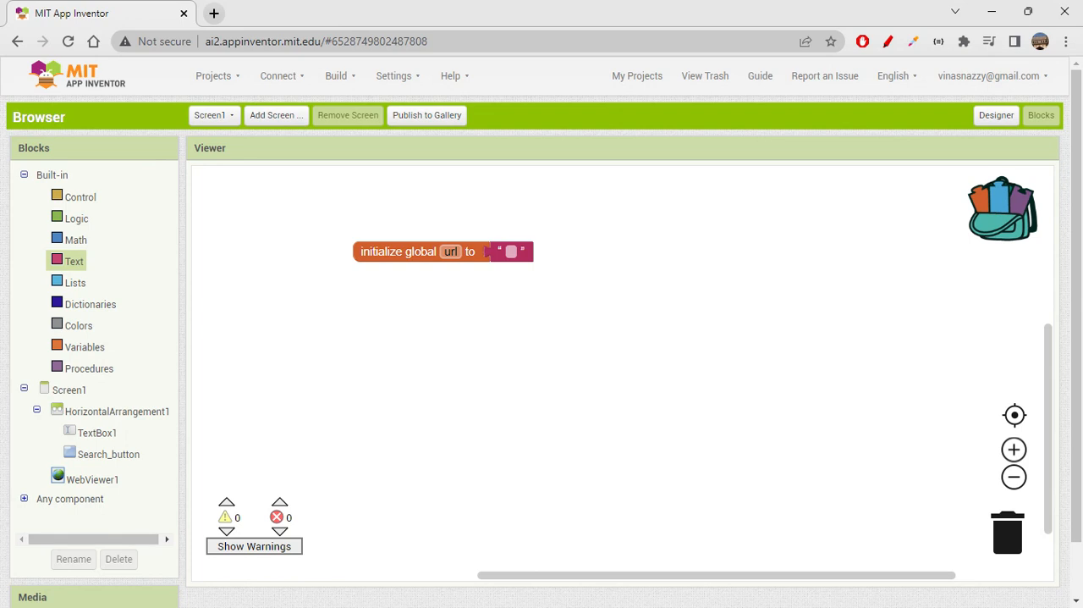
mouse_move(656, 562)
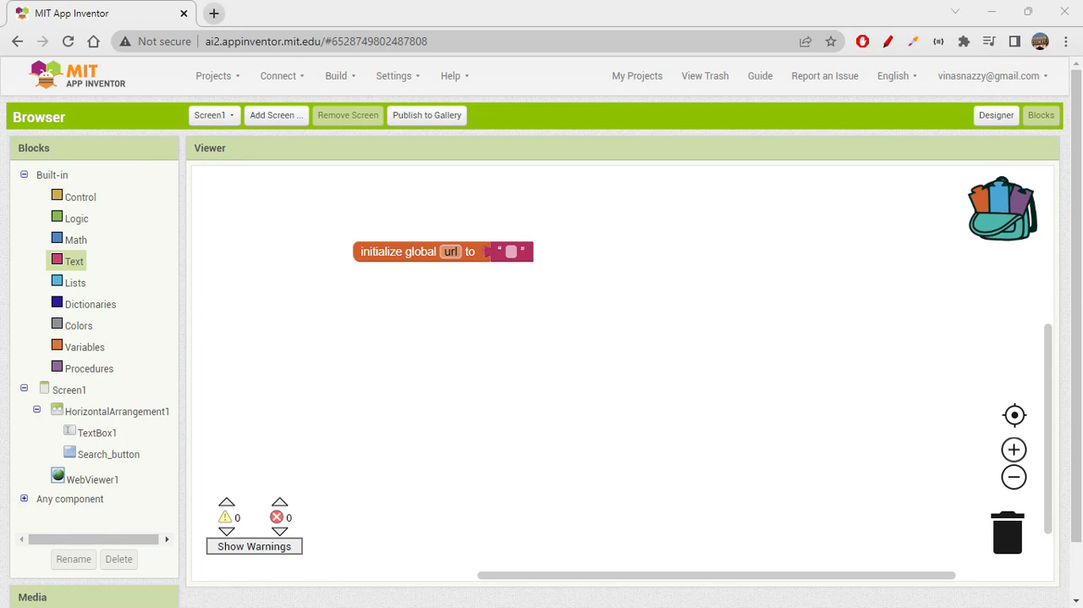
left_click(91, 479)
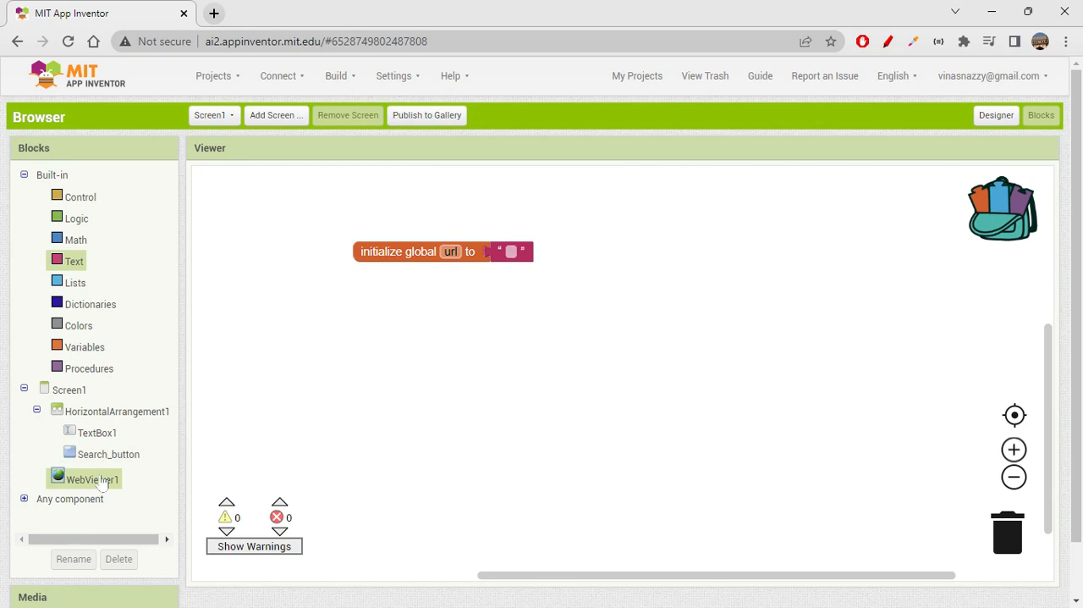
Step: Add when Search_button.Click setting global url to TextBox1.Text
left_click(109, 454)
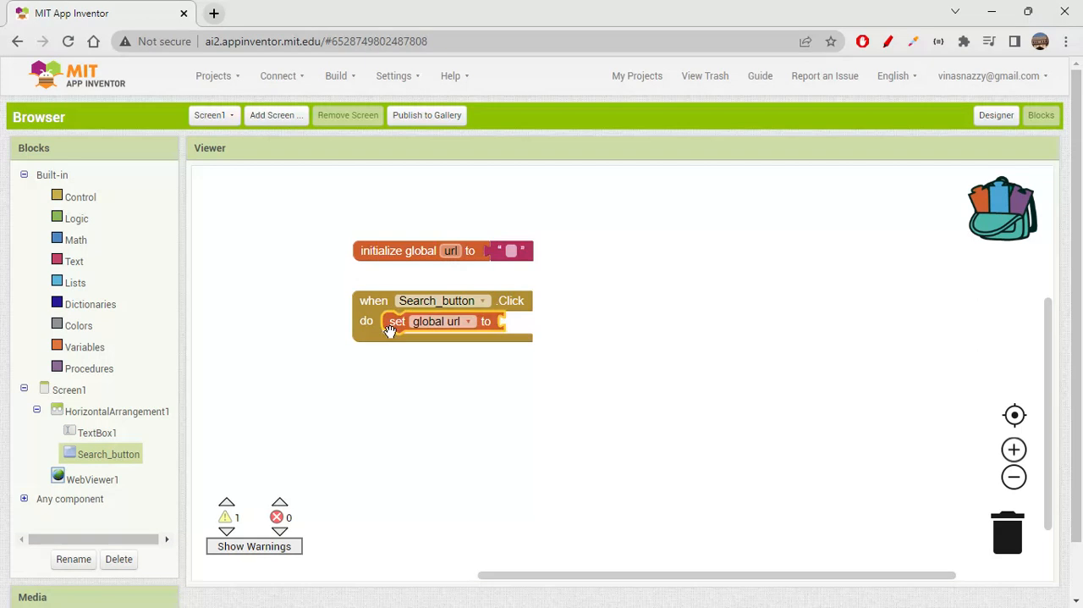
left_click(96, 433)
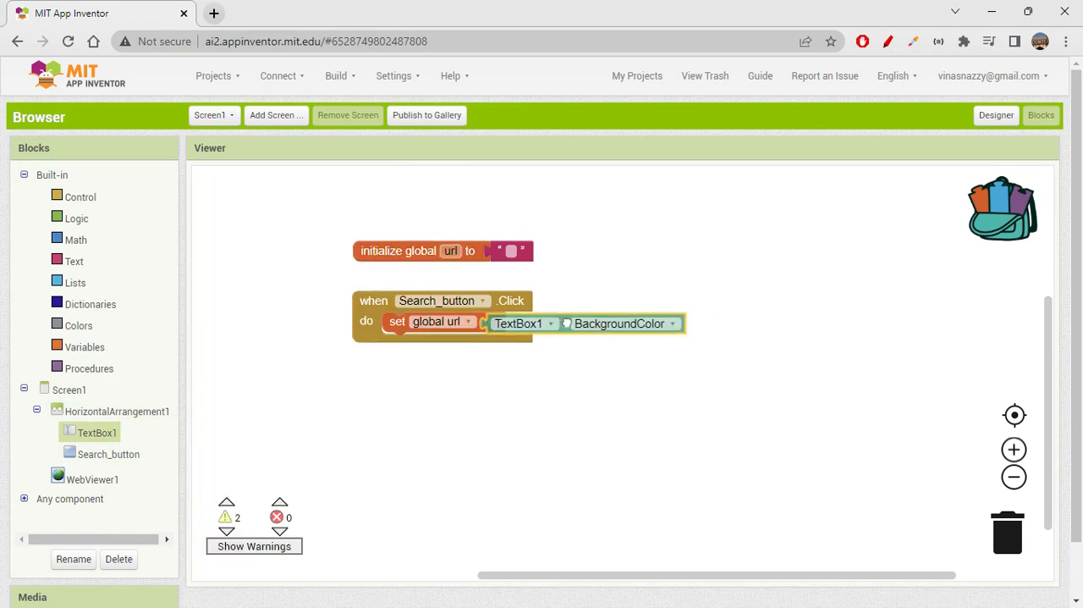
left_click(673, 321)
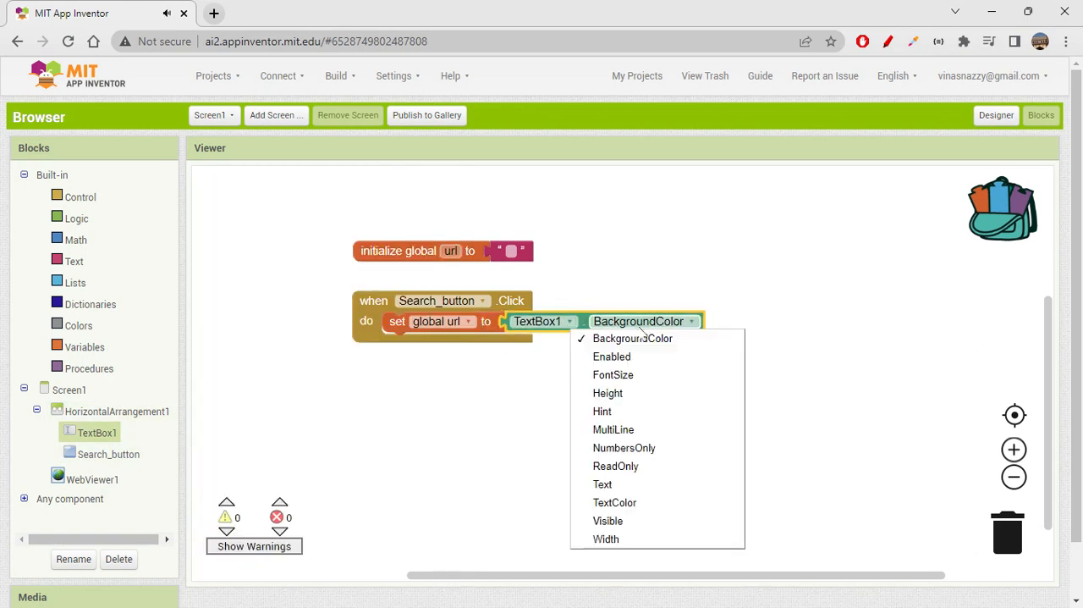
left_click(602, 484)
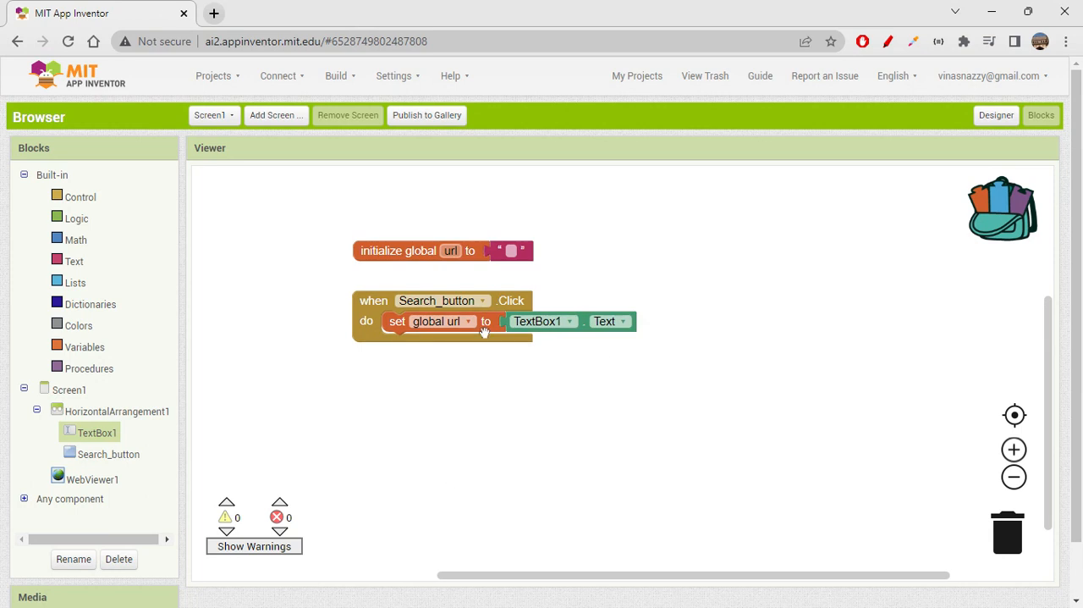
left_click(91, 479)
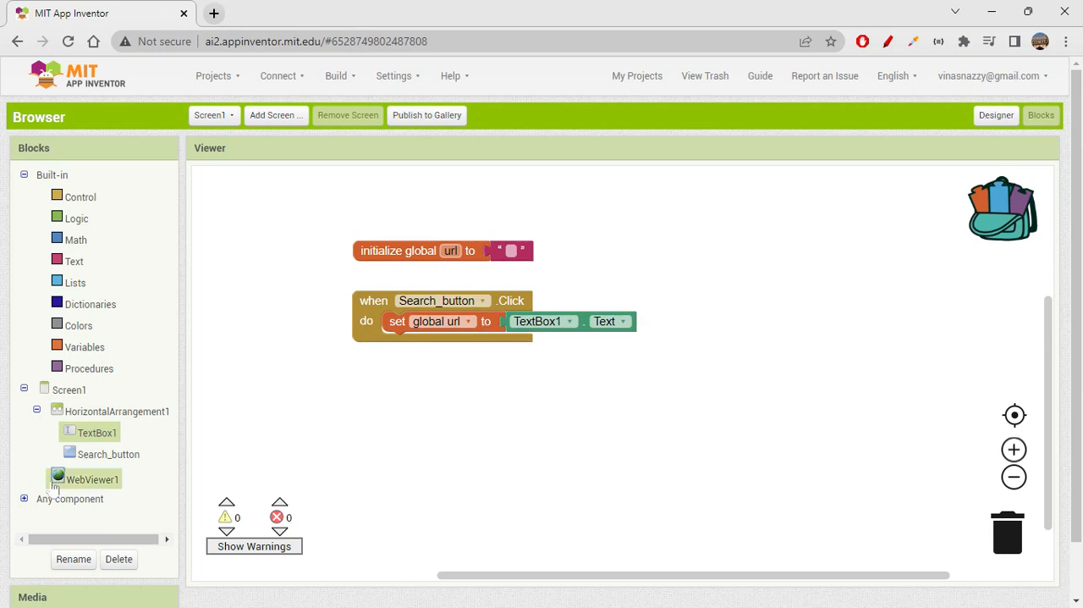
Step: Add set WebViewer1.HomeUrl to get global url inside the click handler
left_click(91, 479)
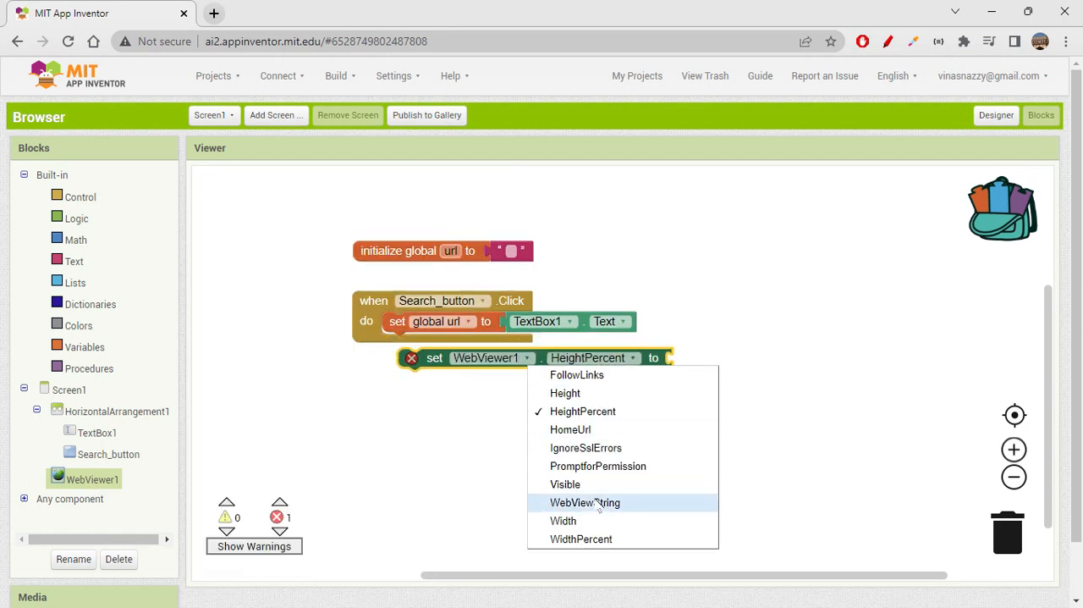
left_click(569, 430)
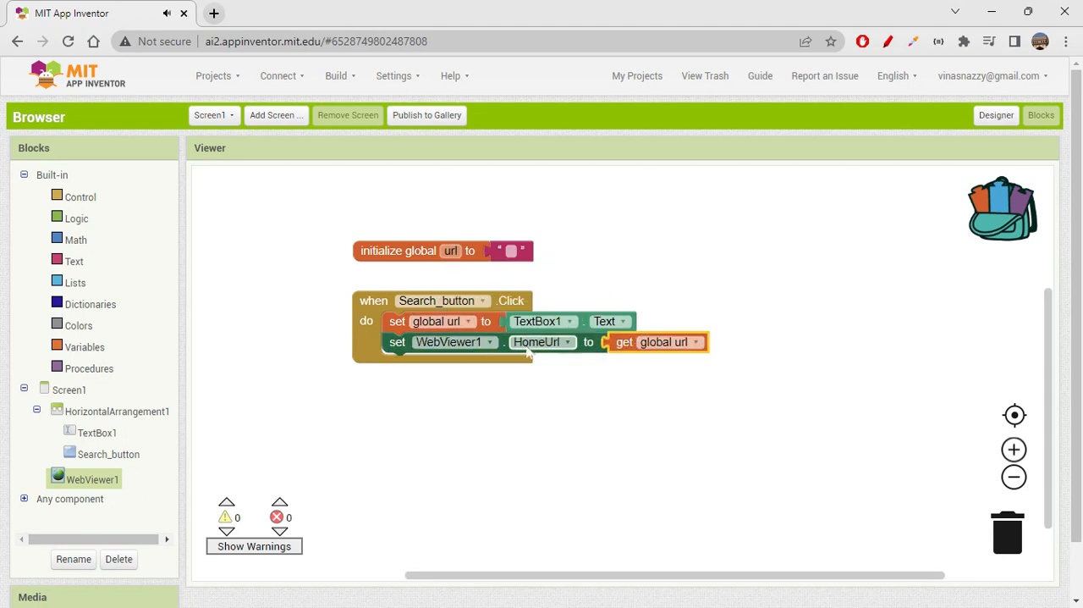
right_click(528, 355)
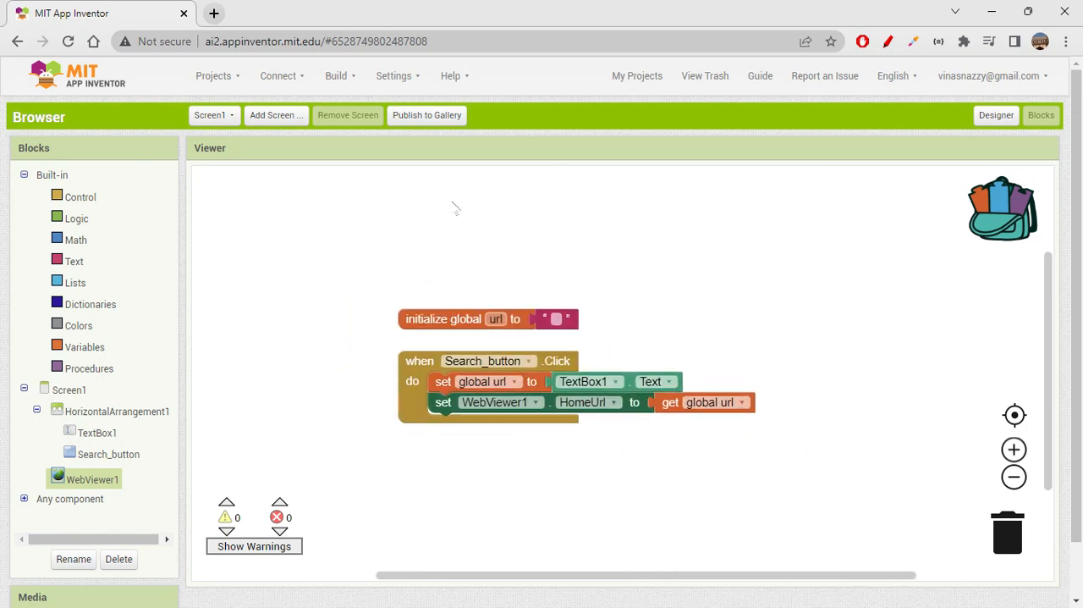
mouse_move(659, 212)
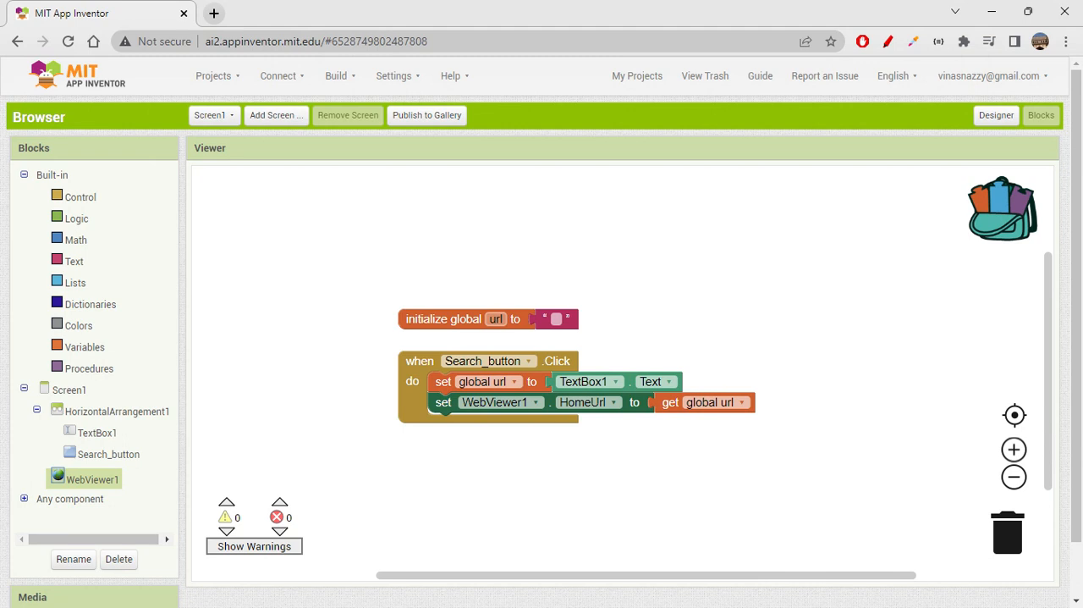
Step: Return to the Designer and connect to the AI Companion from the Connect menu
left_click(995, 115)
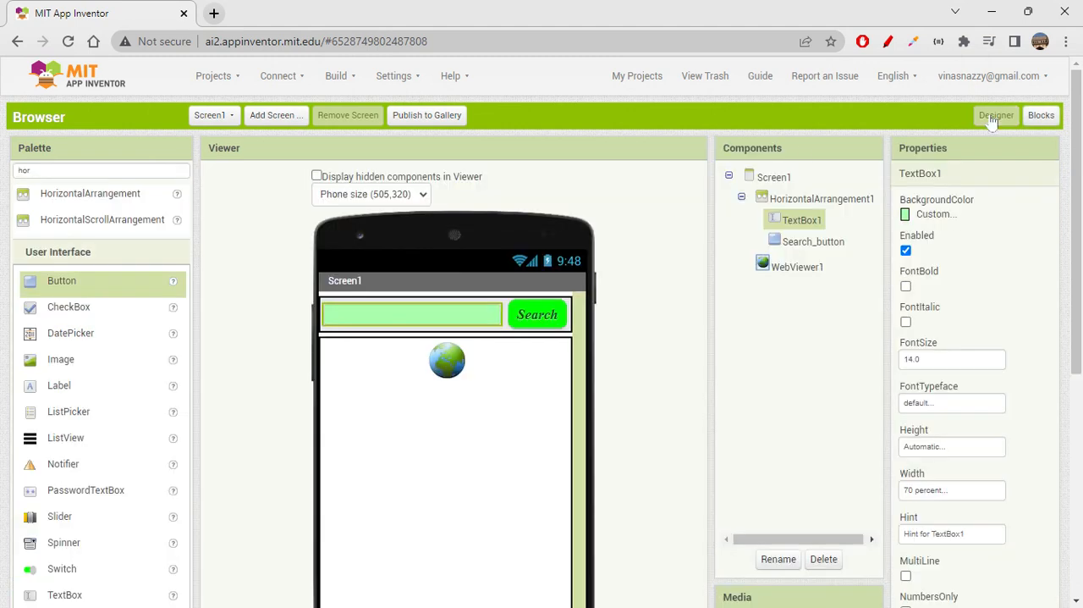
mouse_move(745, 364)
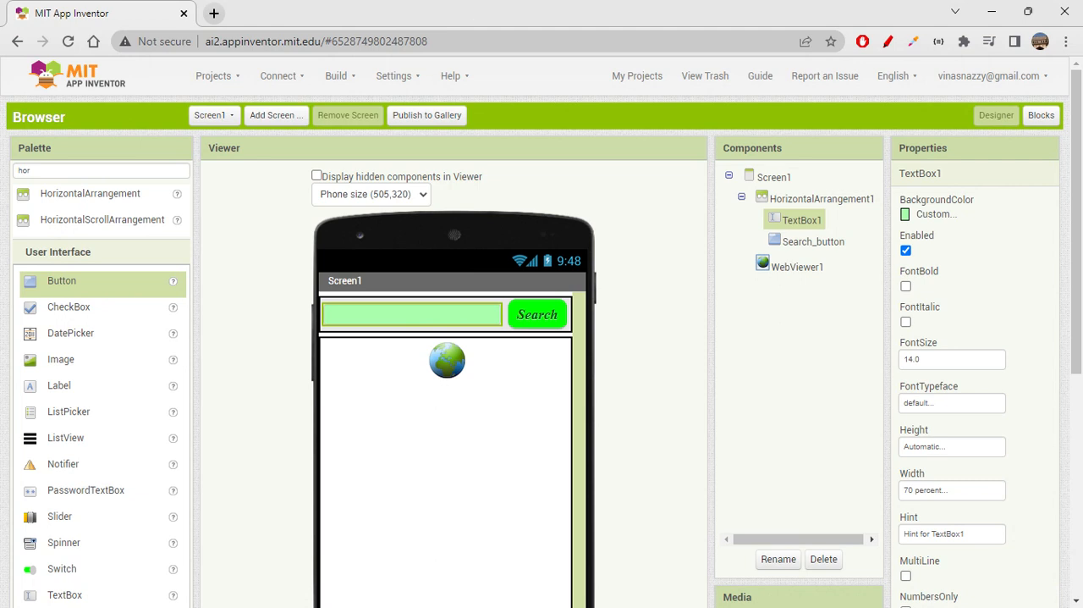
left_click(277, 75)
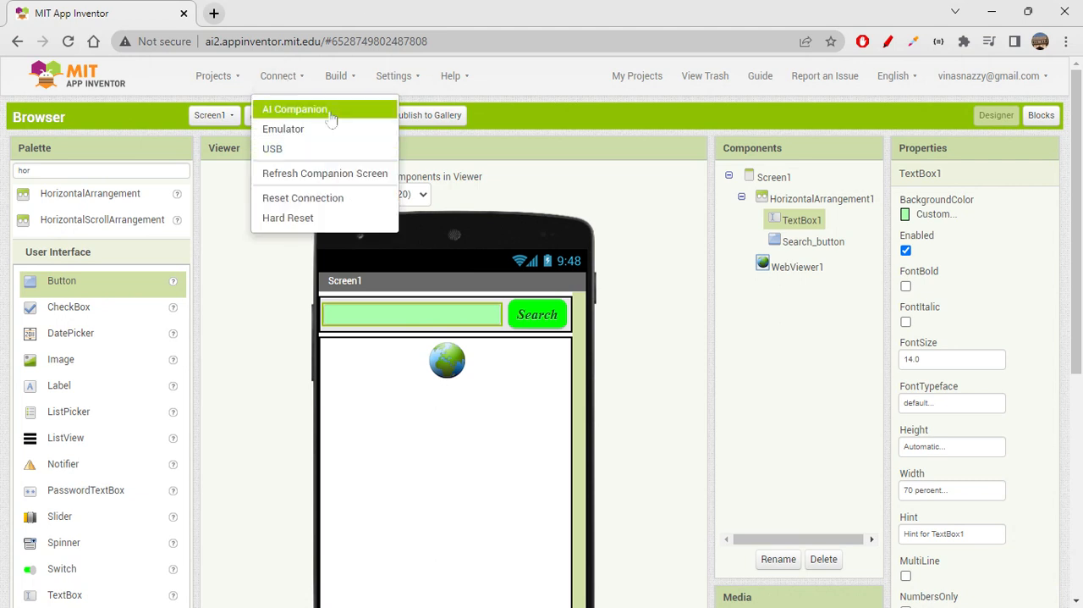
left_click(295, 108)
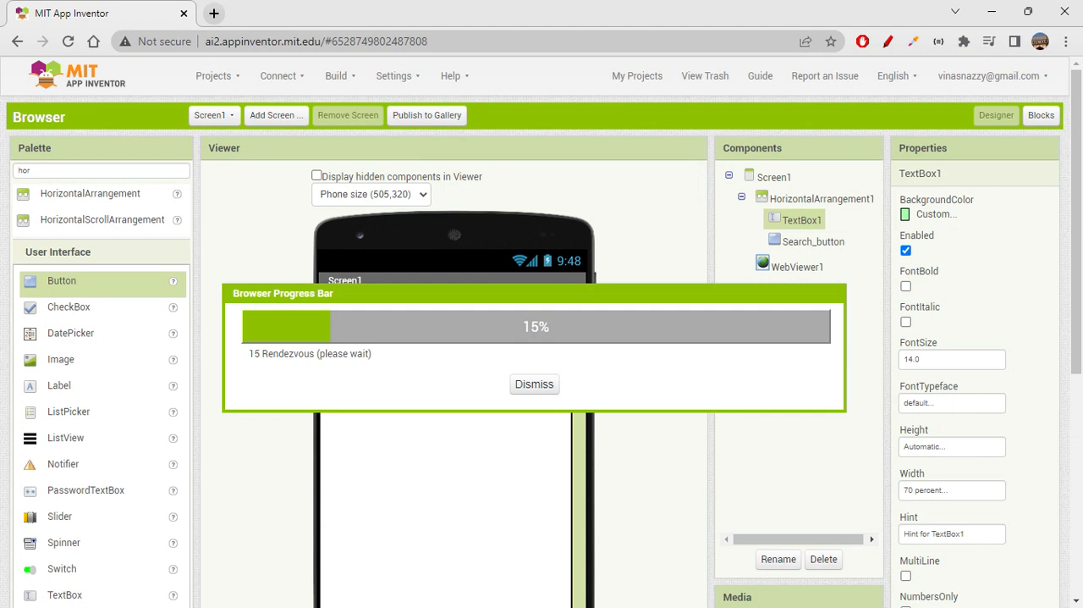
Step: Let the AI Companion connection finish so Screen1 of the Browser app shows again
left_click(535, 382)
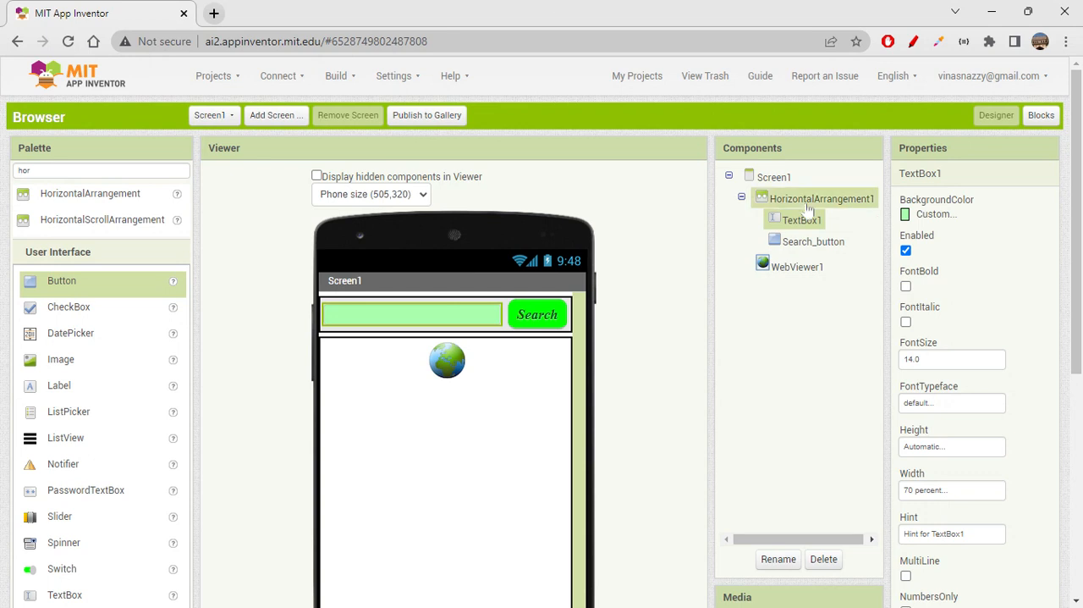
Step: Dismiss the Companion disconnected error and return to the Search_button Click blocks
scroll("down", 3)
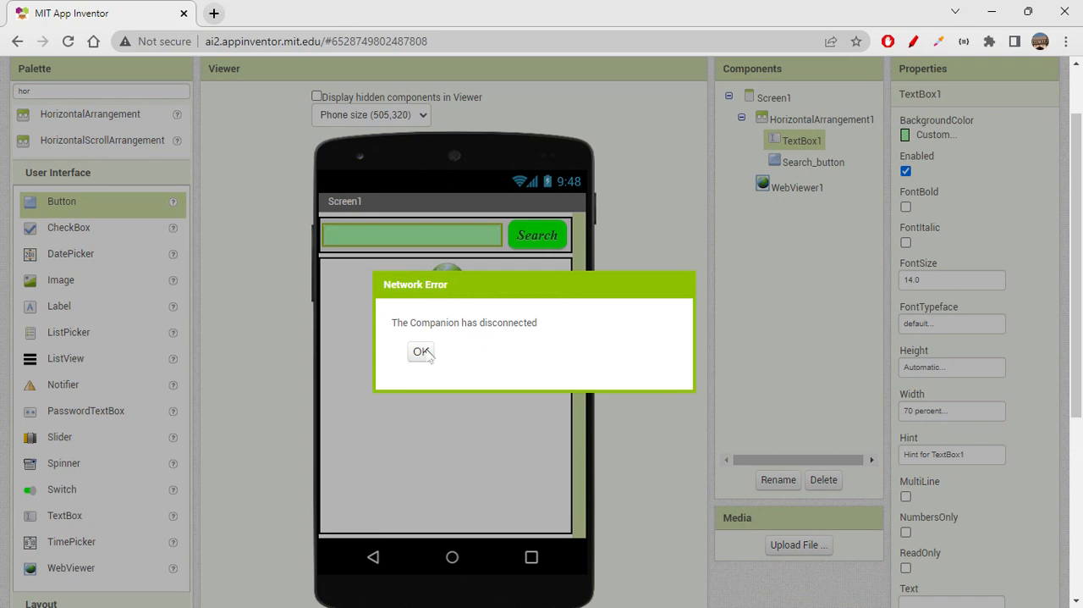
left_click(420, 352)
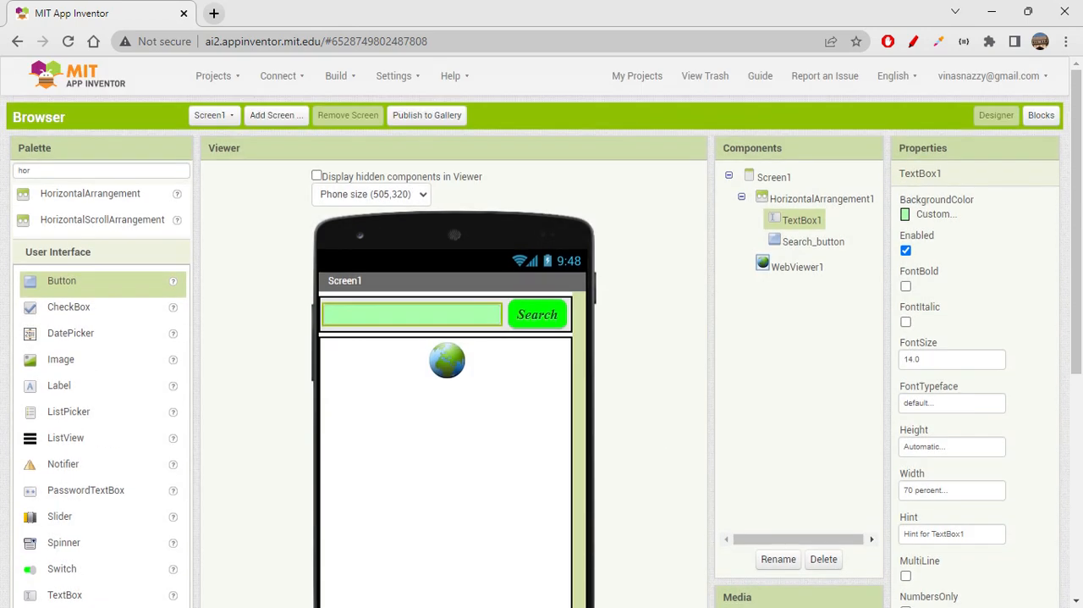
scroll("down", 3)
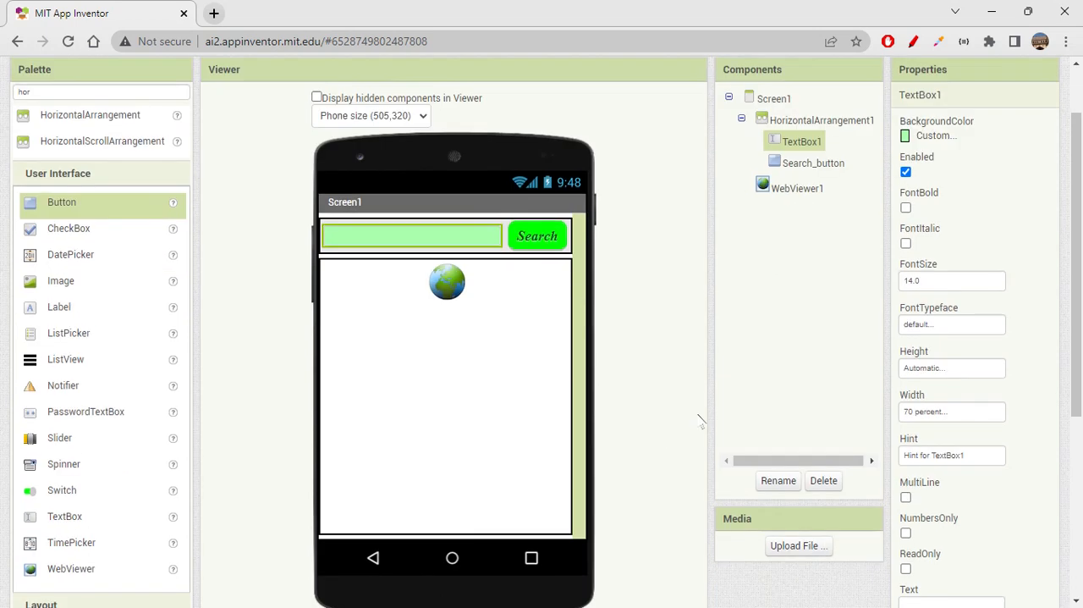
left_click(1041, 115)
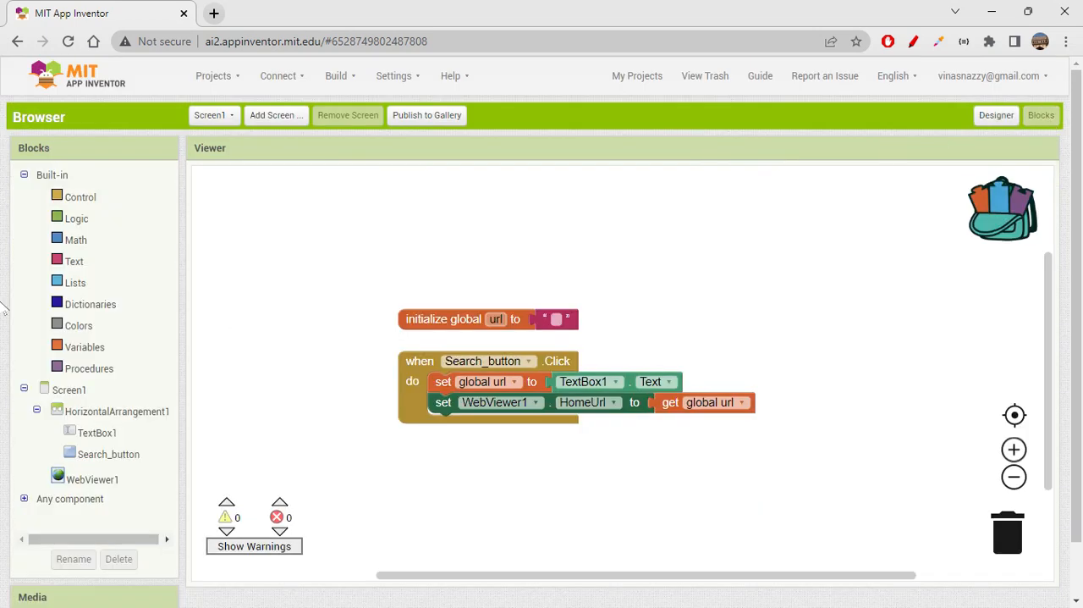
mouse_move(734, 234)
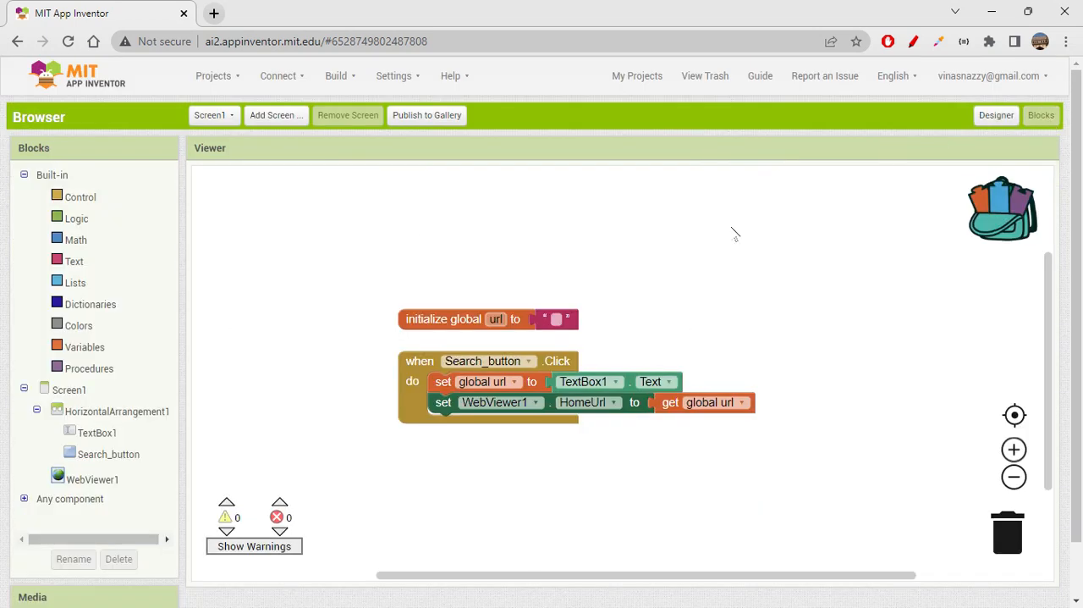